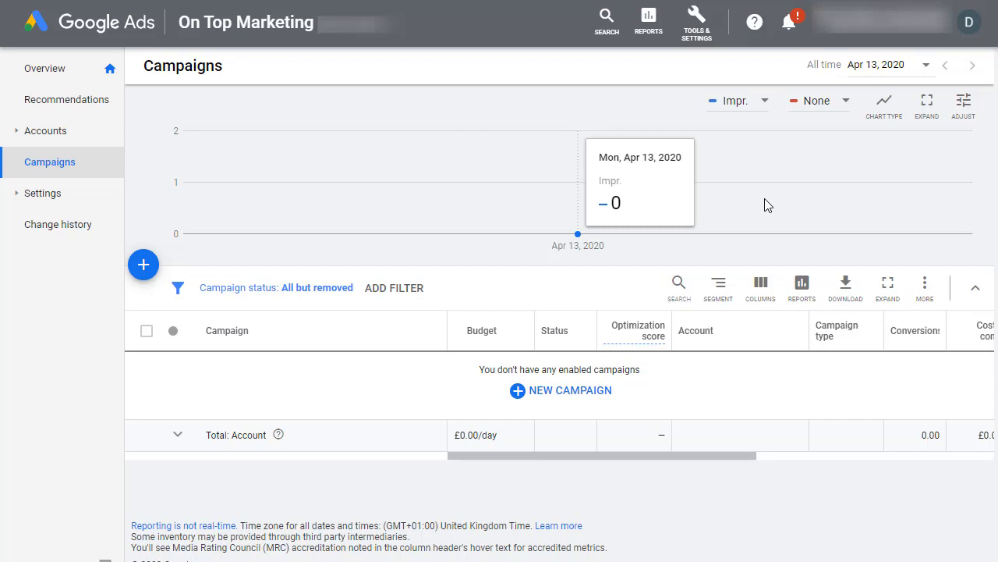
{"action": "mouse_move", "coordinate": [673, 161]}
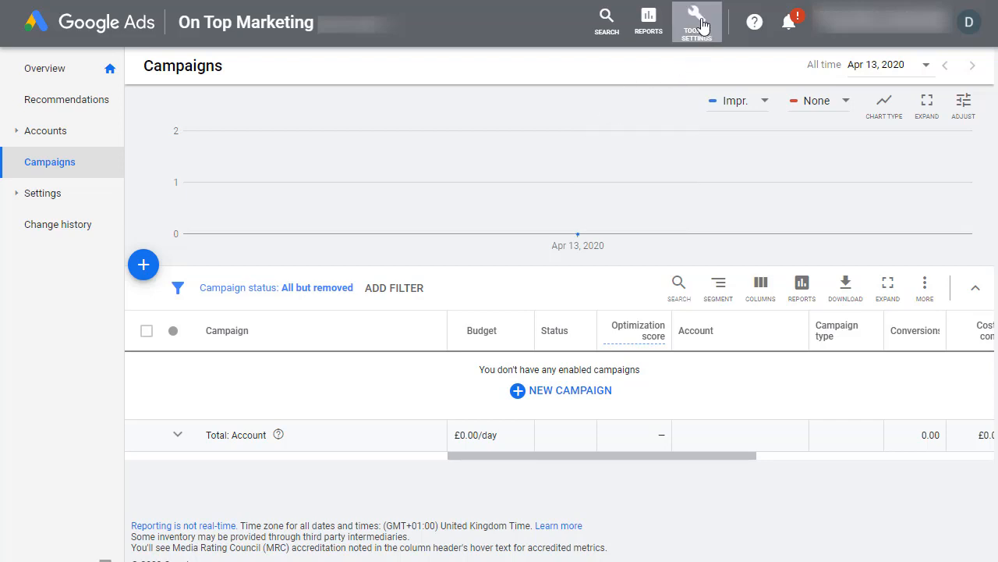
Go to Linked accounts under Tools & Settings for the On Top Marketing account.
{"action": "left_click", "coordinate": [695, 21]}
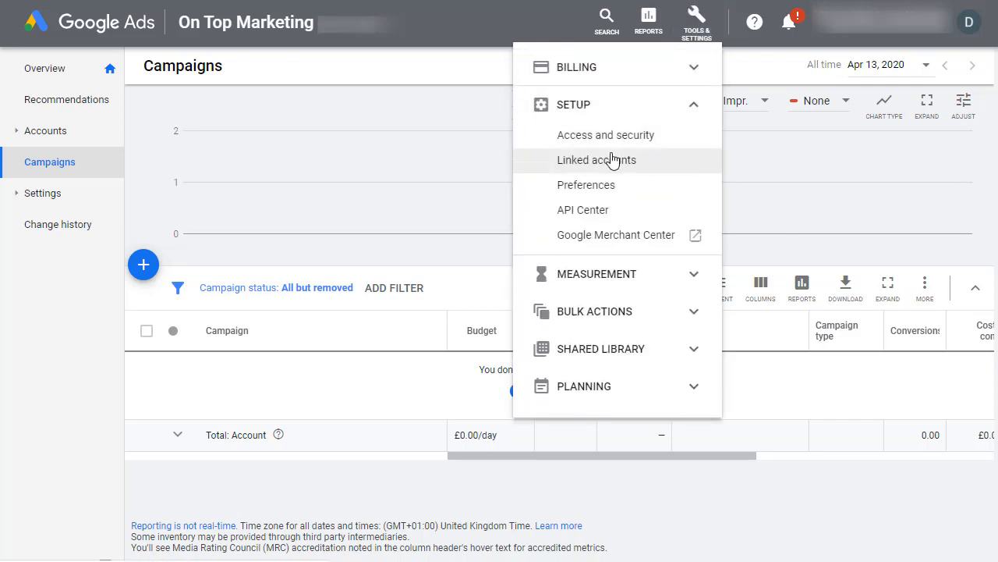
{"action": "left_click", "coordinate": [597, 160]}
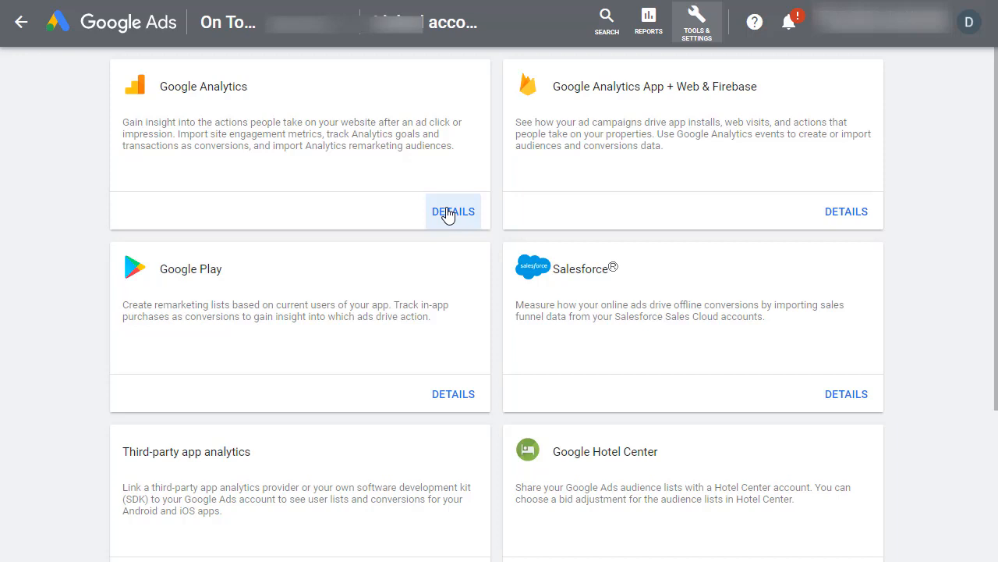
Open the Google Analytics linking details and link the OnTopMarketing property.
{"action": "left_click", "coordinate": [454, 211]}
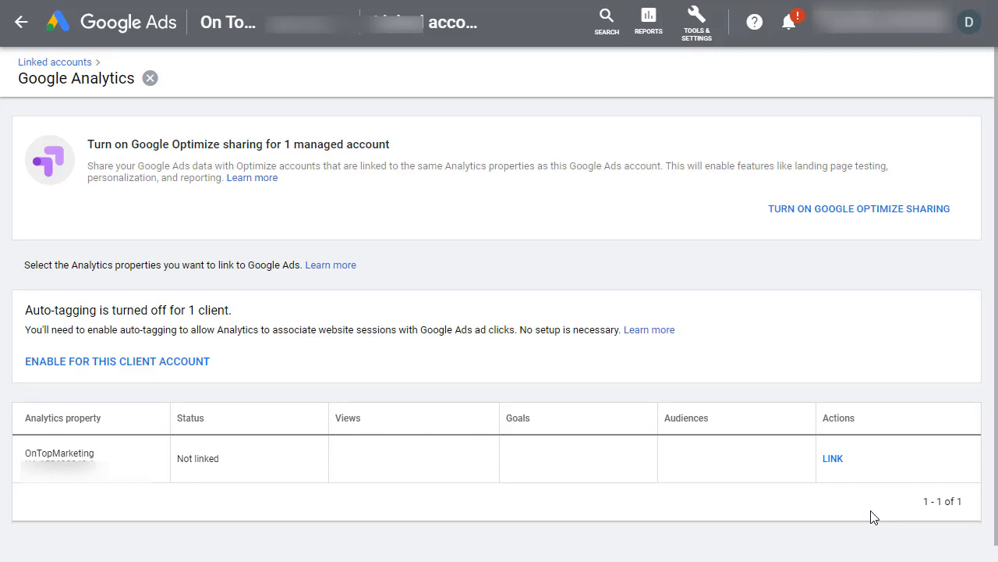
{"action": "mouse_move", "coordinate": [832, 458]}
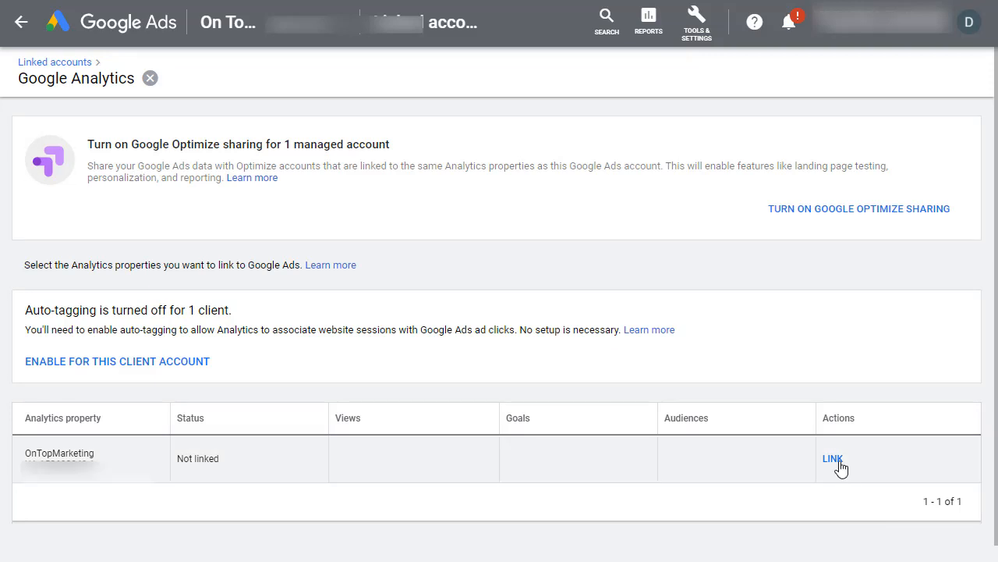
{"action": "left_click", "coordinate": [833, 458]}
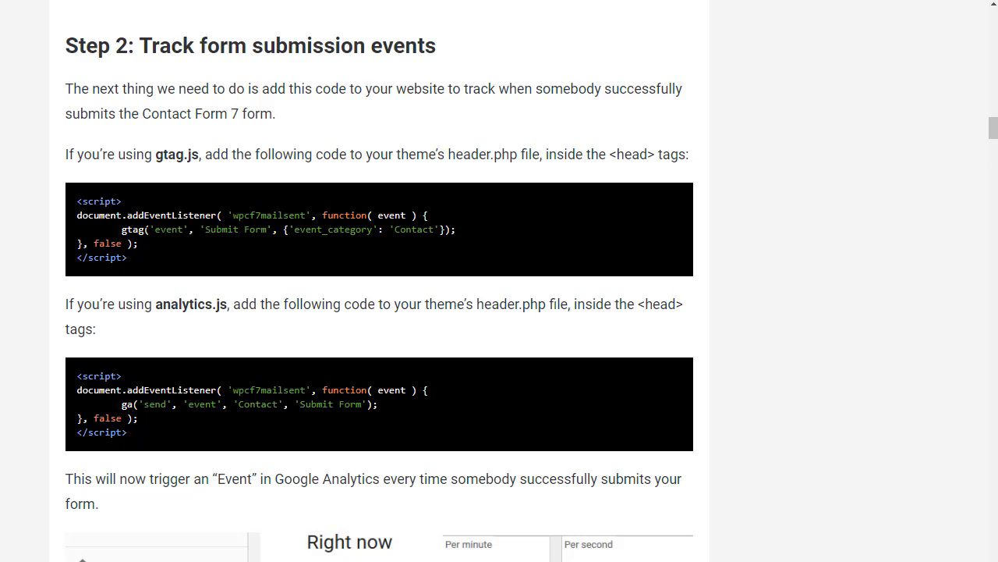
Scroll the tutorial to Step 2's gtag.js and analytics.js form-submission snippets.
{"action": "left_click_drag", "start_coordinate": [76, 201], "coordinate": [460, 258]}
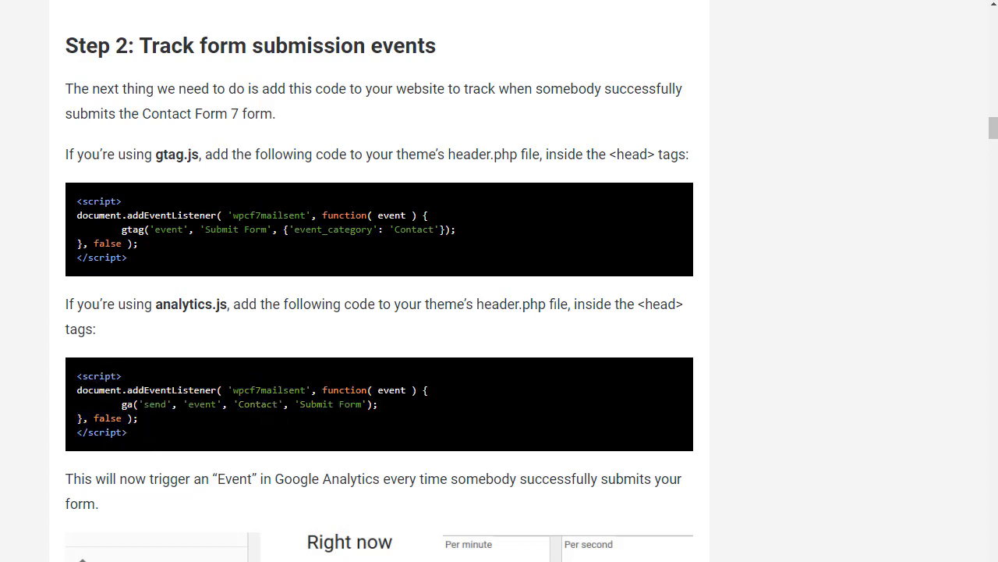
{"action": "mouse_move", "coordinate": [940, 155]}
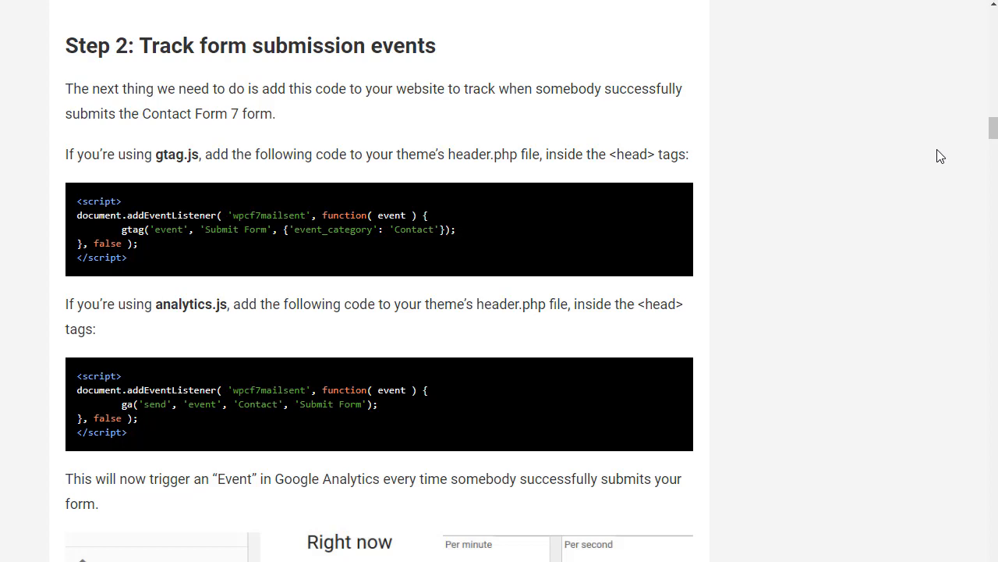
{"action": "scroll", "scroll_direction": "down", "scroll_amount": 3}
{"action": "type", "text": "jeff"}
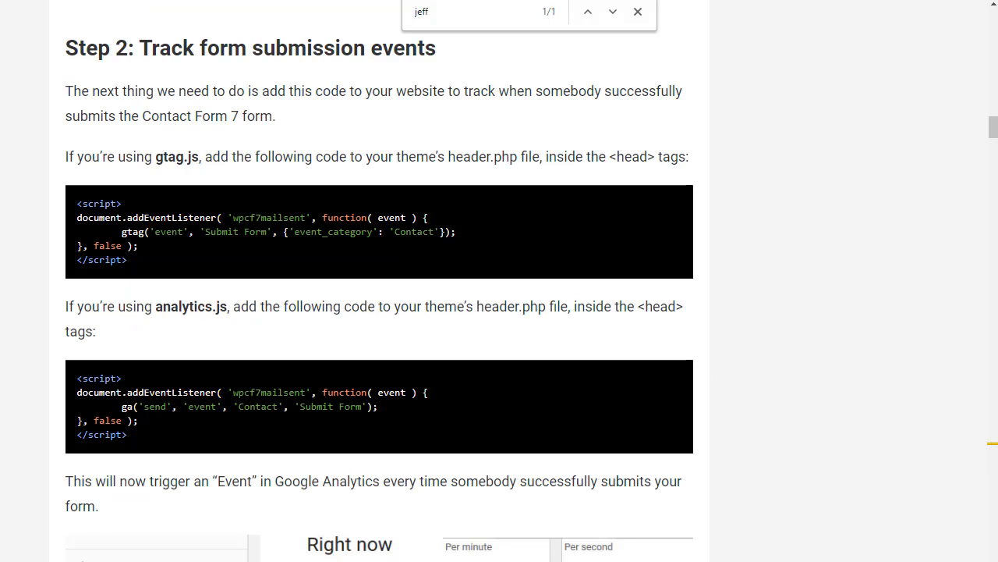
{"action": "mouse_move", "coordinate": [826, 305]}
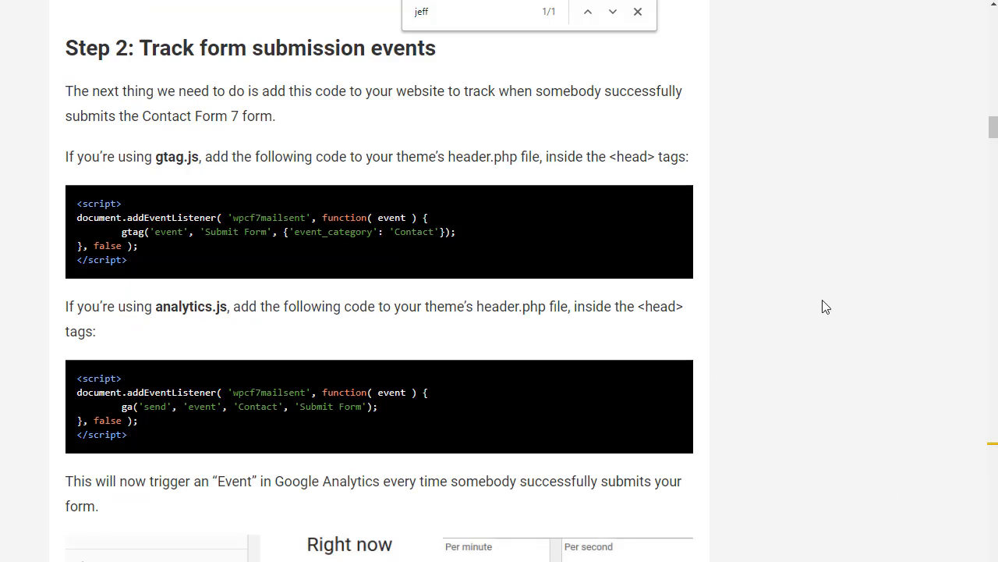
{"action": "right_click", "coordinate": [826, 306]}
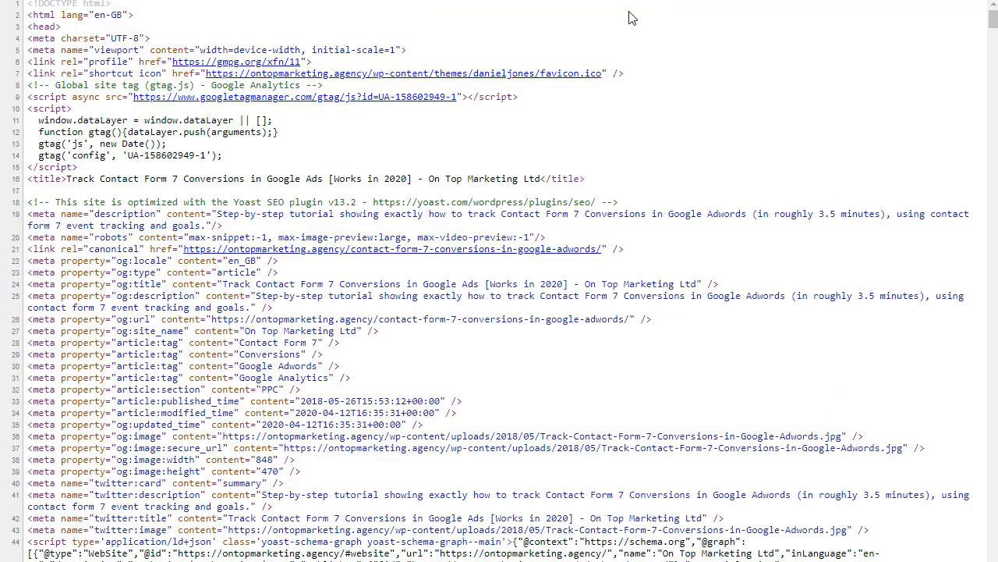
{"action": "scroll", "scroll_direction": "down", "scroll_amount": 3}
{"action": "type", "text": "gtag"}
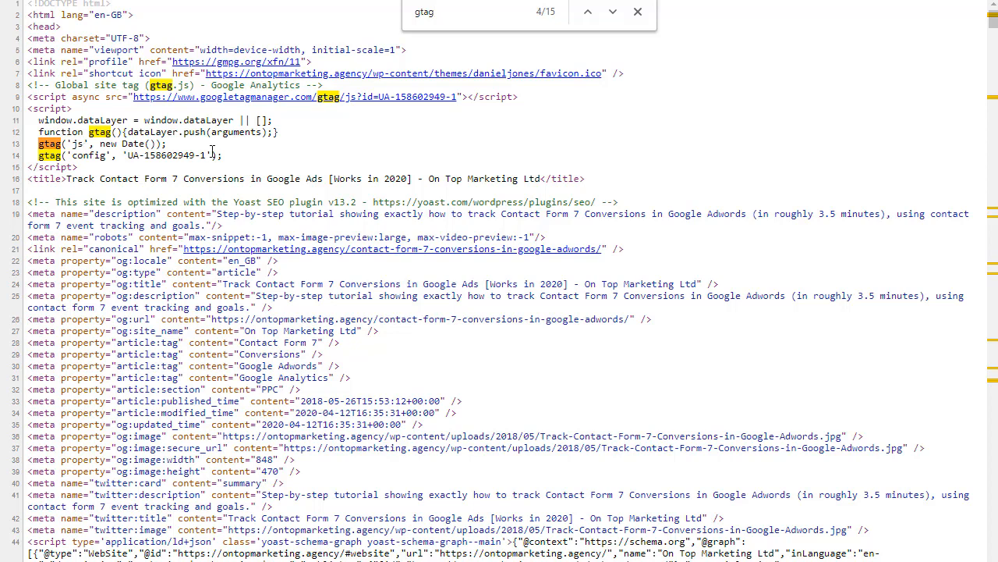
{"action": "mouse_move", "coordinate": [778, 331]}
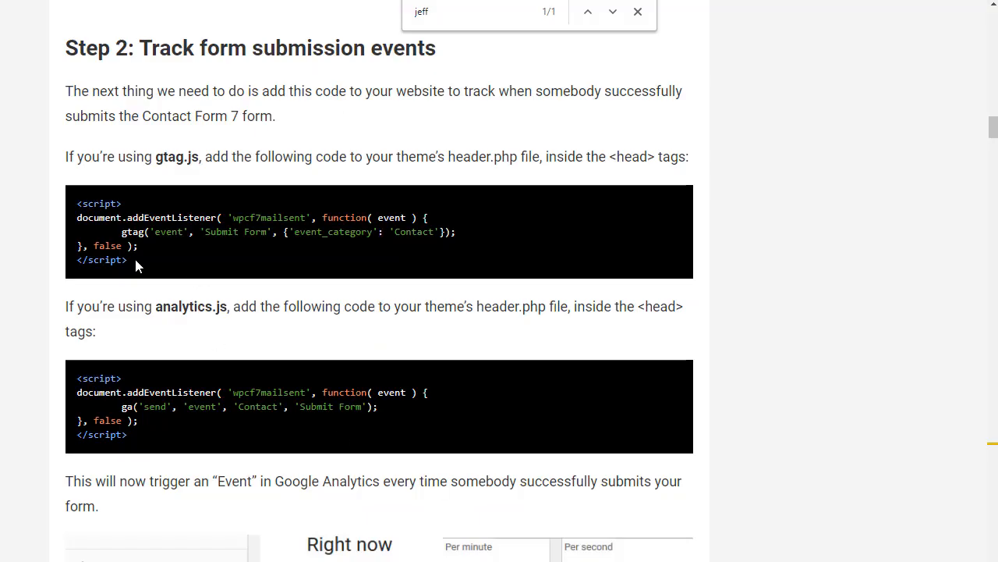
Select the gtag.js form-submission script block in the Step 2 tutorial.
{"action": "left_click_drag", "start_coordinate": [77, 203], "coordinate": [144, 260]}
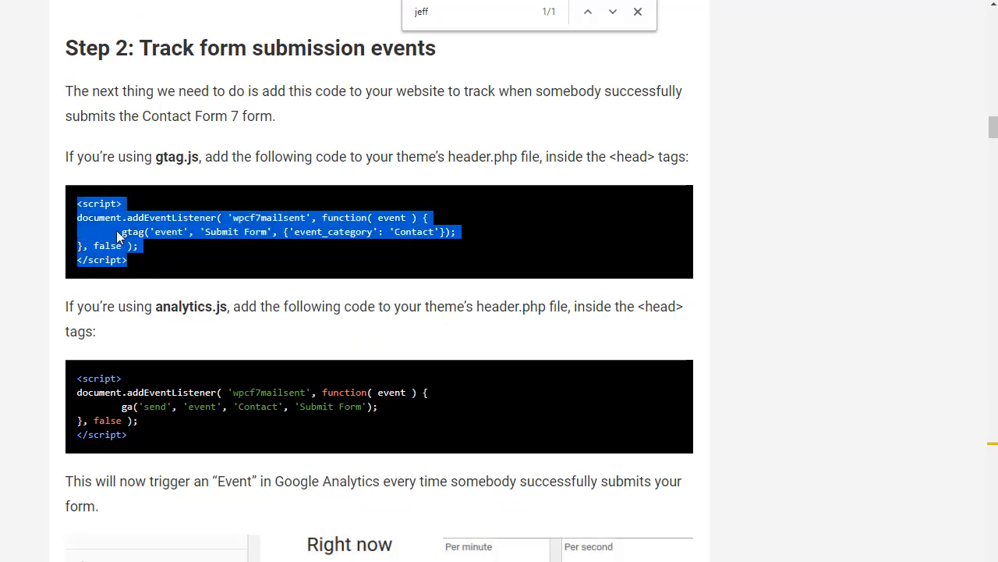
{"action": "mouse_move", "coordinate": [786, 509]}
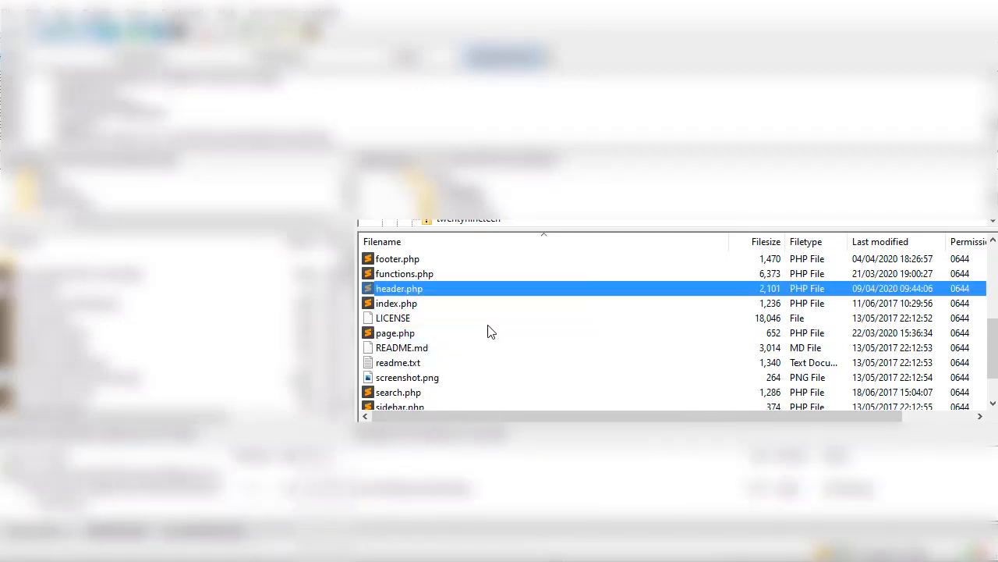
Open header.php in Sublime Text and paste the form-submission script into its head.
{"action": "double_click", "coordinate": [399, 288]}
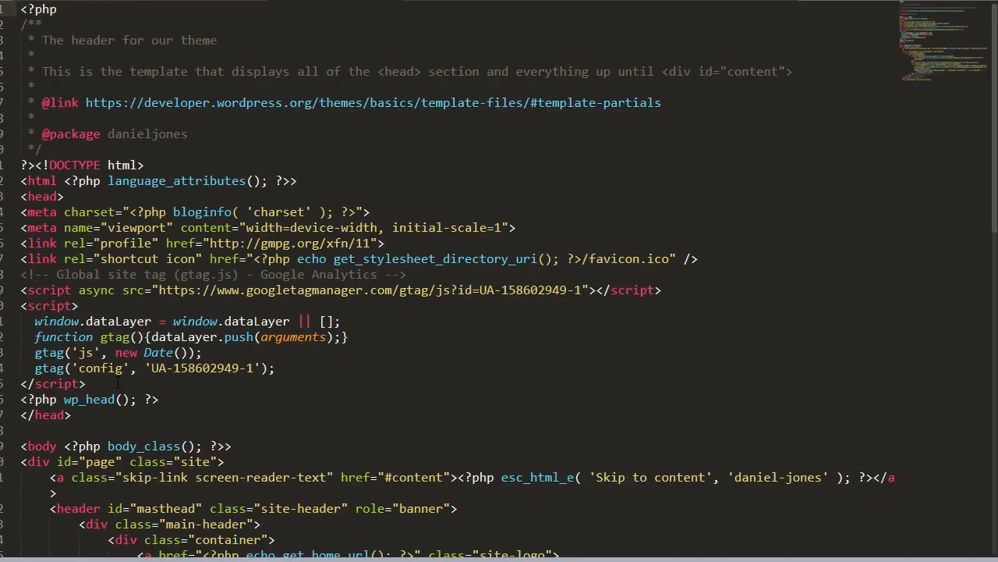
{"action": "key", "text": "Enter"}
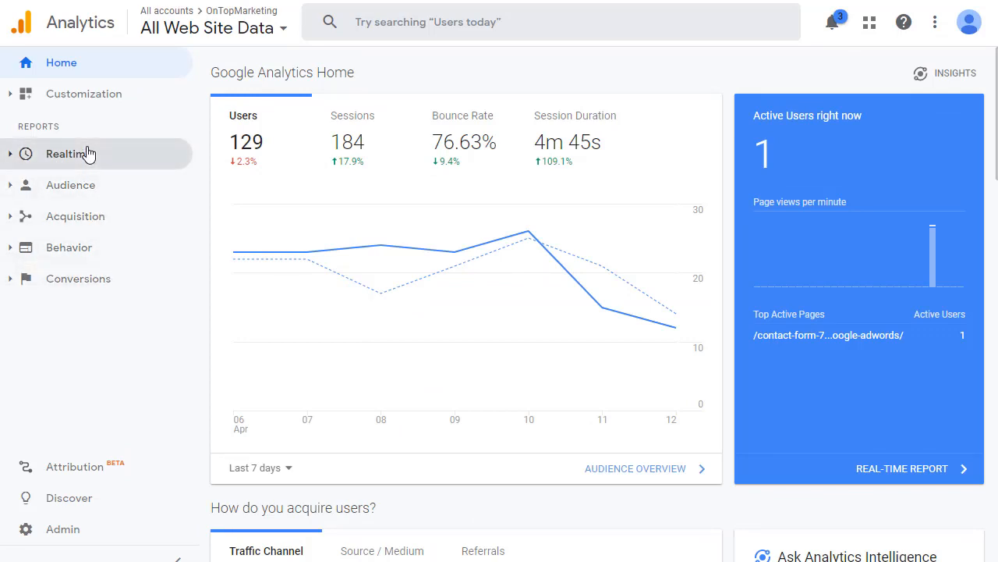
Open Realtime > Events for All Web Site Data in Google Analytics.
{"action": "left_click", "coordinate": [69, 154]}
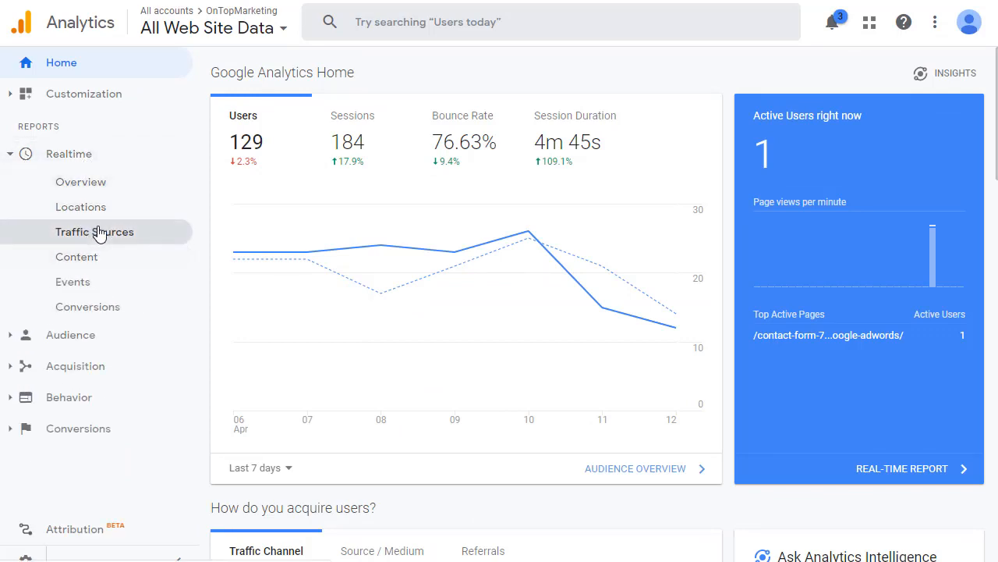
{"action": "left_click", "coordinate": [73, 282]}
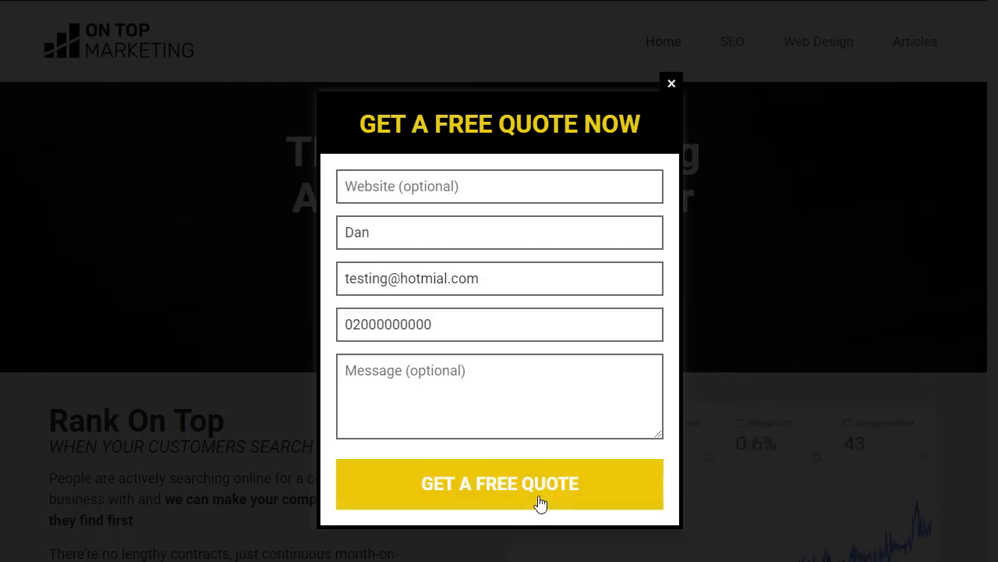
Submit the filled-in Get a Free Quote popup as a test request.
{"action": "left_click", "coordinate": [500, 483]}
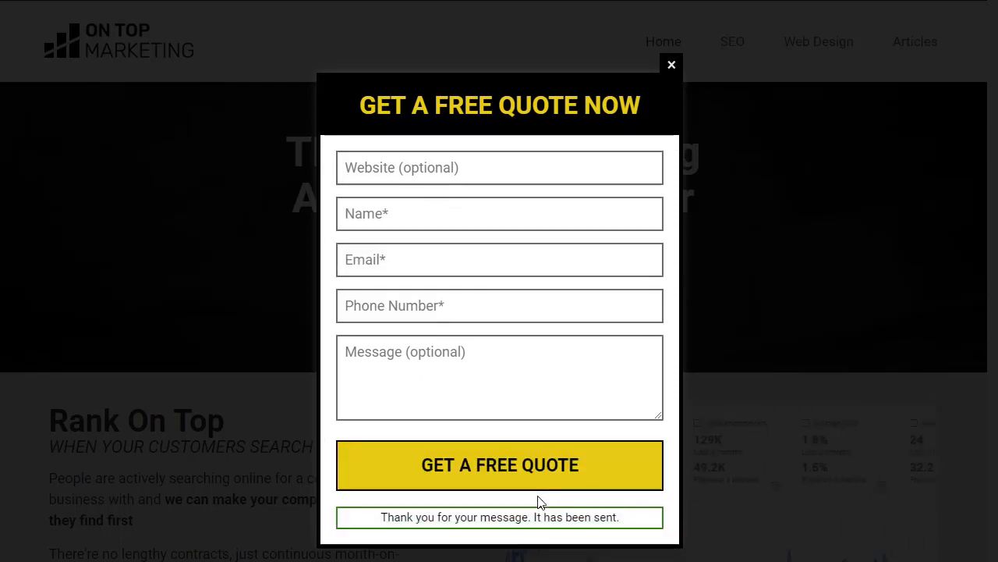
{"action": "left_click", "coordinate": [671, 65]}
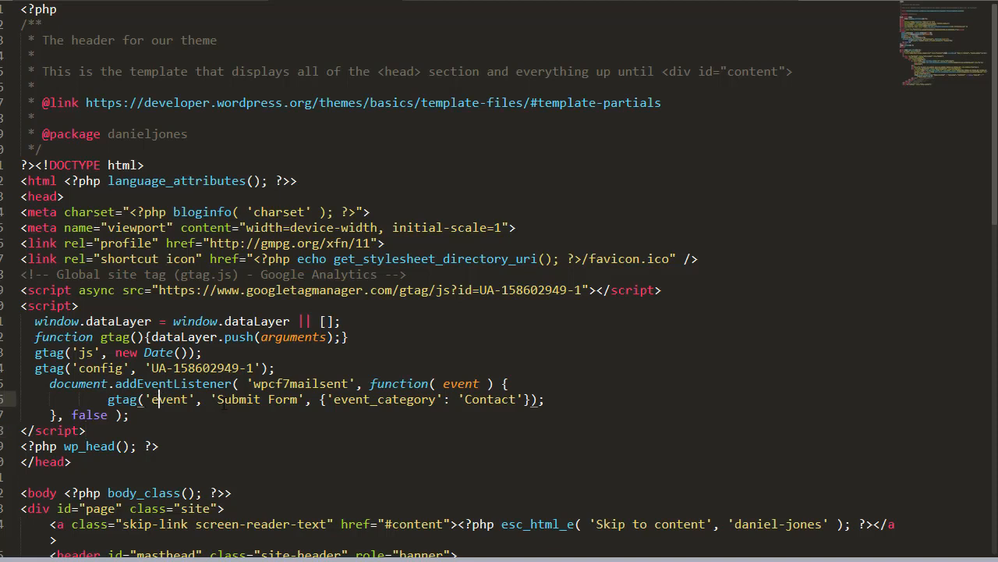
Check the header.php gtag line uses event 'Submit Form' with category 'Contact'.
{"action": "double_click", "coordinate": [236, 399]}
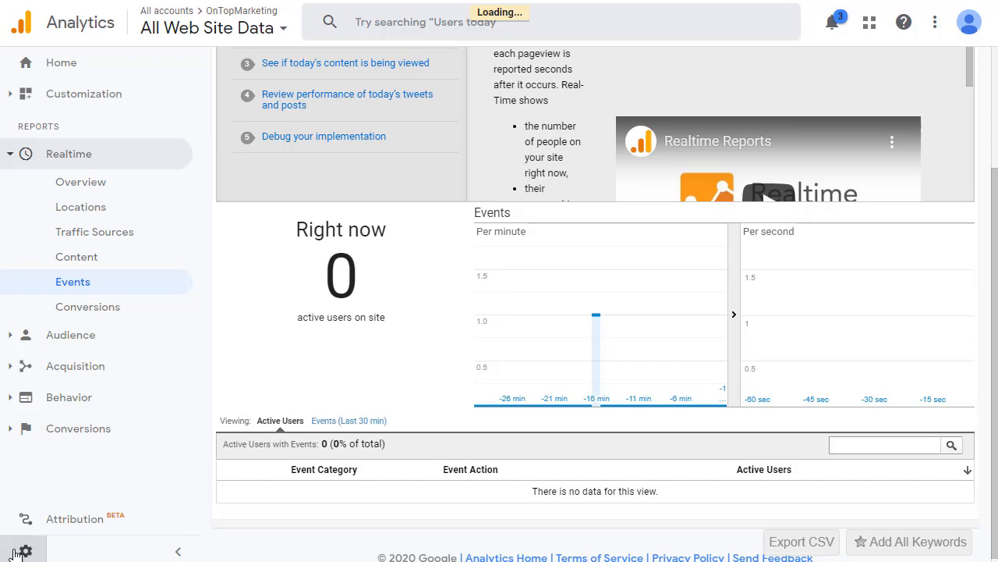
Start a new goal from the view's Admin Goals and continue past goal setup.
{"action": "left_click", "coordinate": [25, 550]}
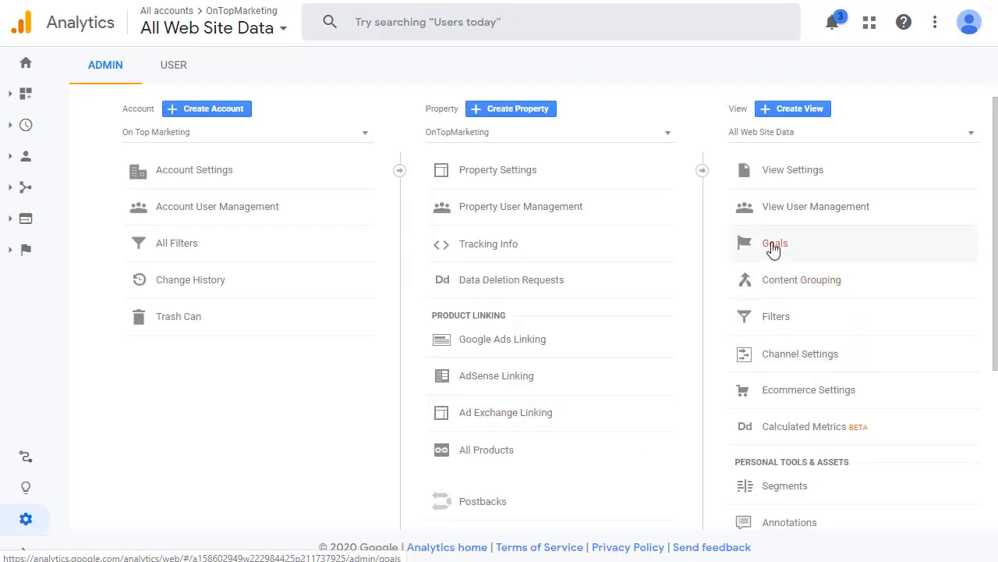
{"action": "left_click", "coordinate": [776, 243]}
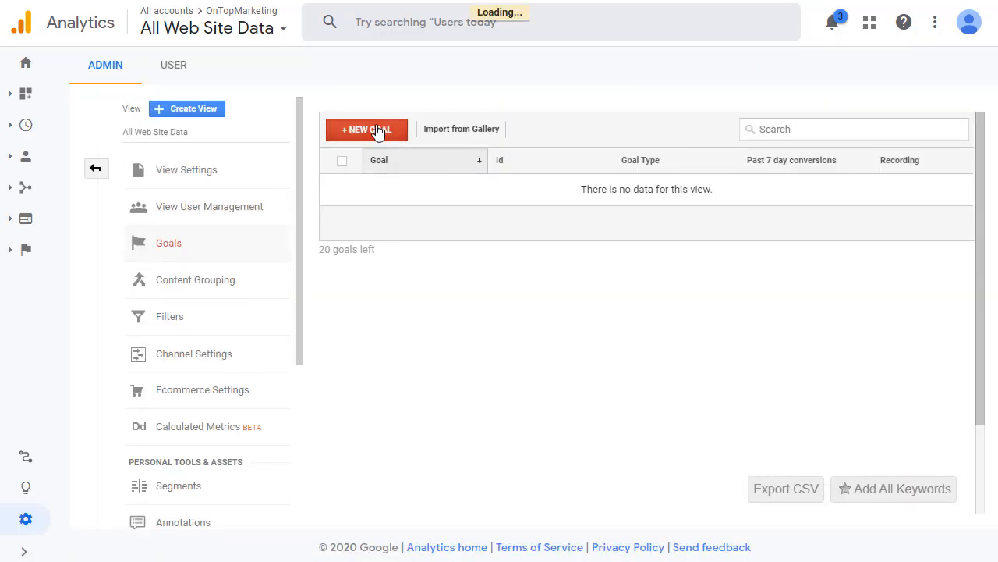
{"action": "left_click", "coordinate": [367, 129]}
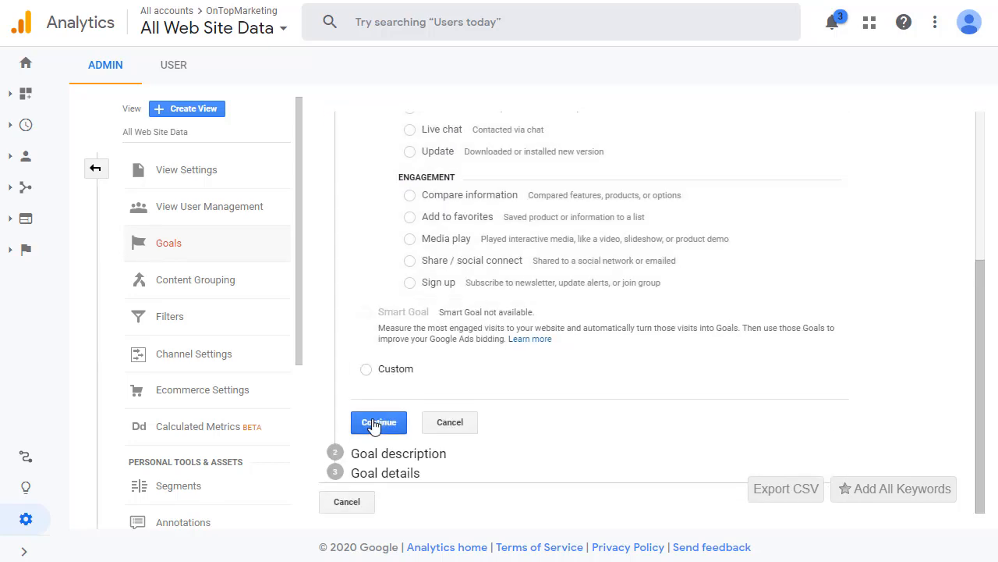
{"action": "left_click", "coordinate": [379, 422]}
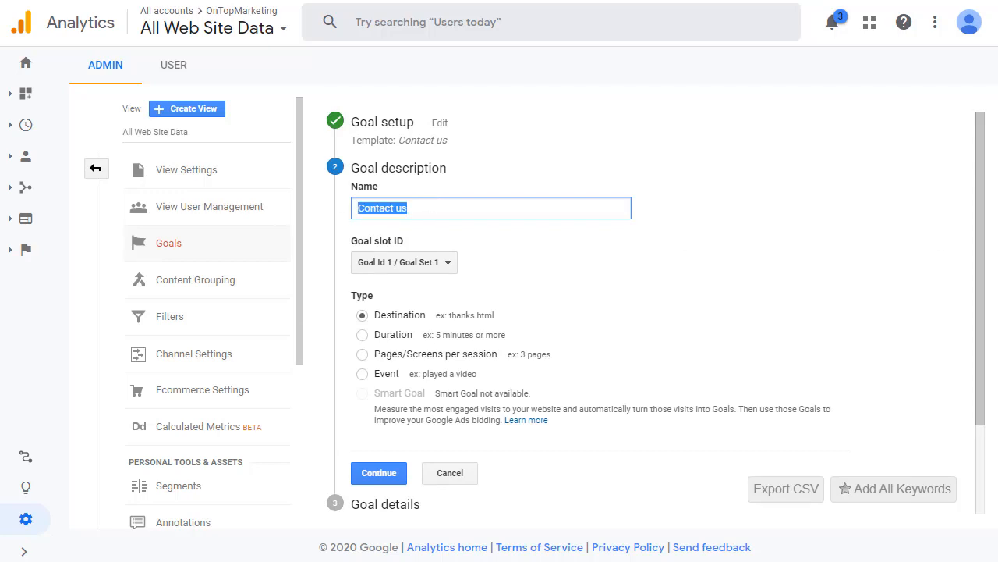
Set category 'Contact', action 'Submit Form', event value as goal value, then verify and save.
{"action": "type", "text": "Submit"}
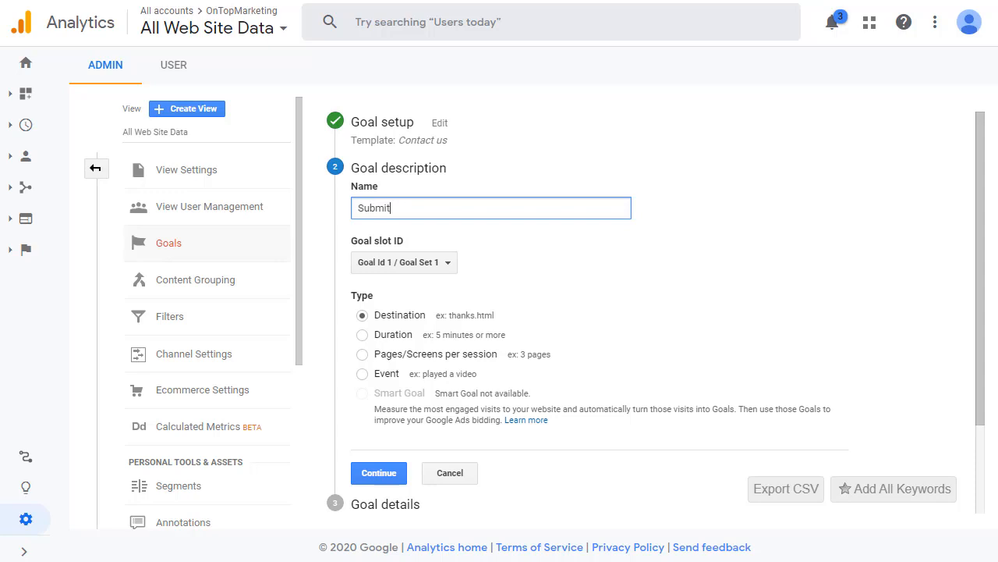
{"action": "type", "text": "Form"}
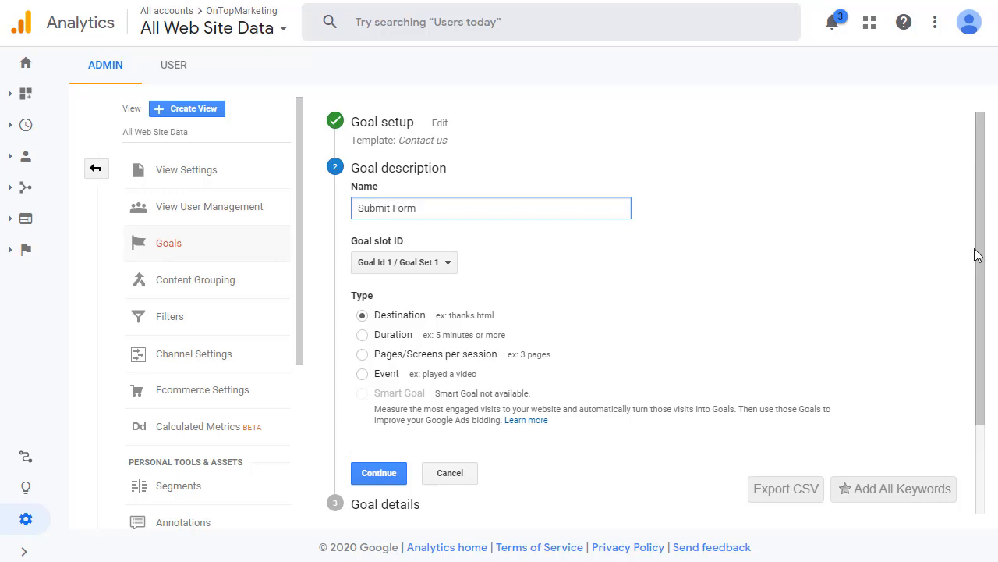
{"action": "mouse_move", "coordinate": [394, 382]}
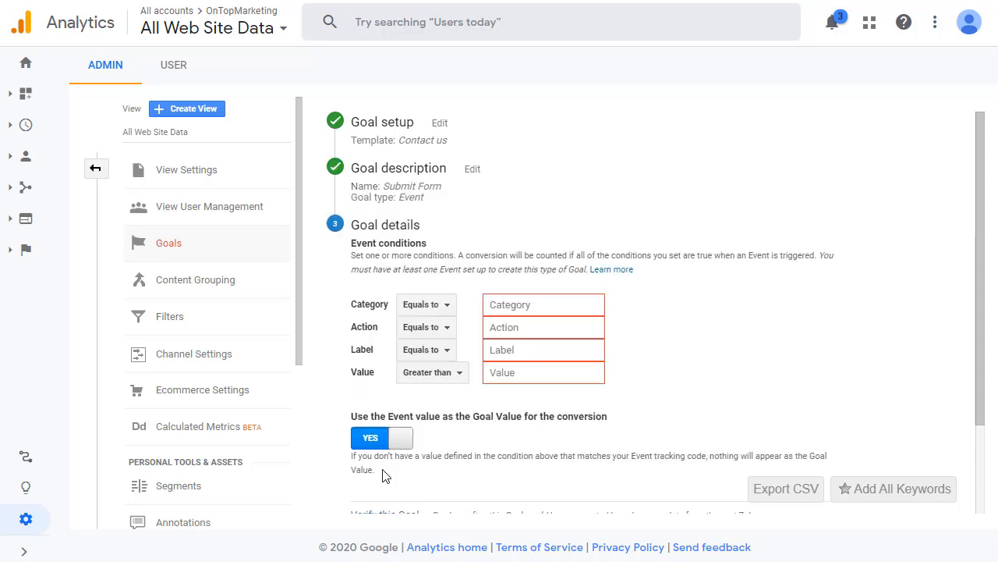
{"action": "left_click", "coordinate": [543, 304]}
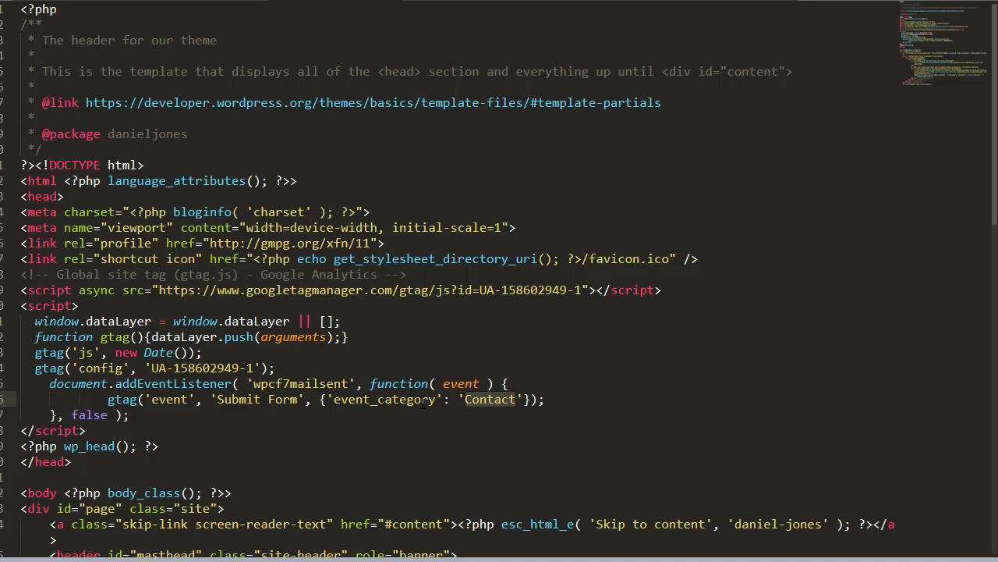
{"action": "left_click", "coordinate": [517, 398]}
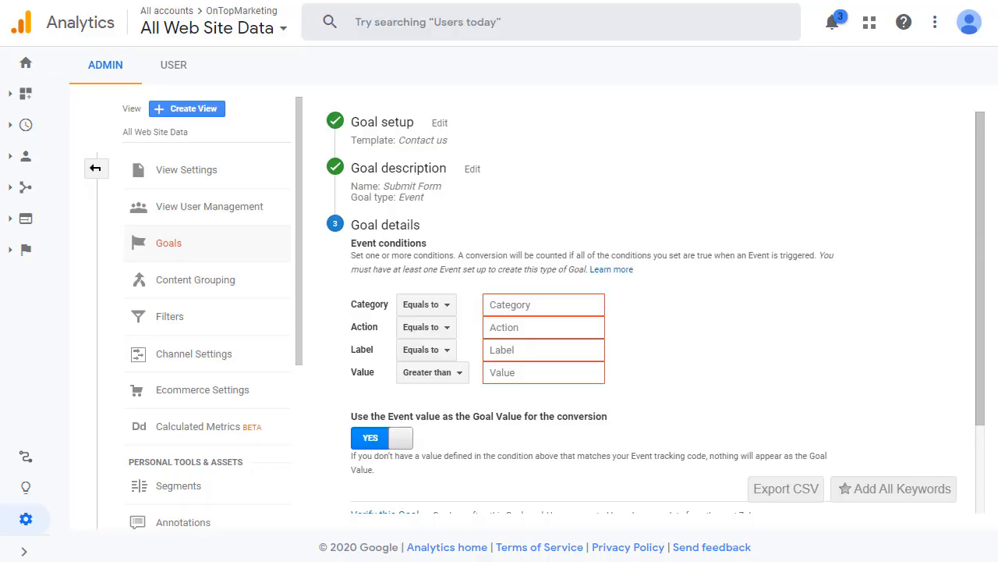
{"action": "type", "text": "Contact"}
{"action": "type", "text": "Submit Form"}
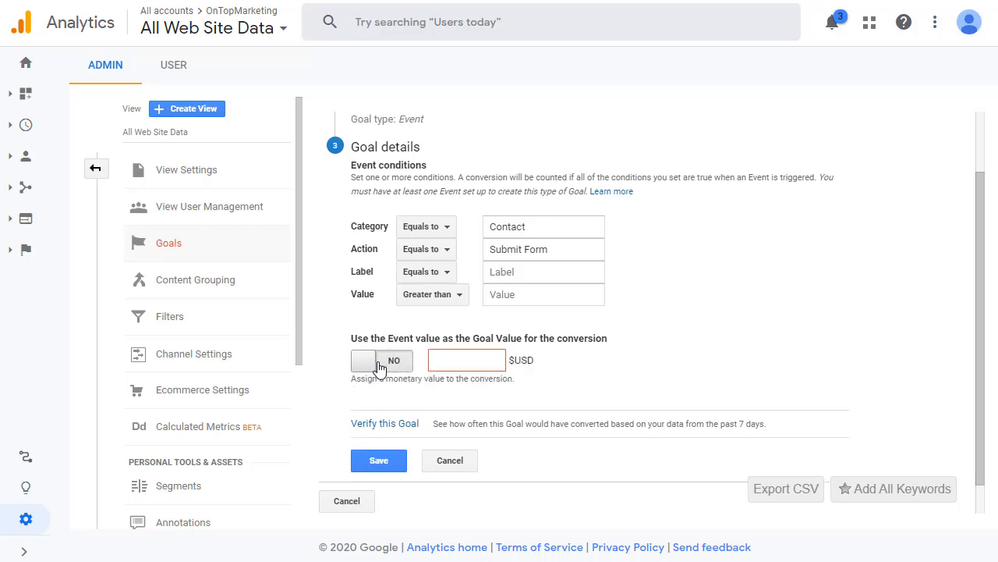
{"action": "left_click", "coordinate": [364, 359]}
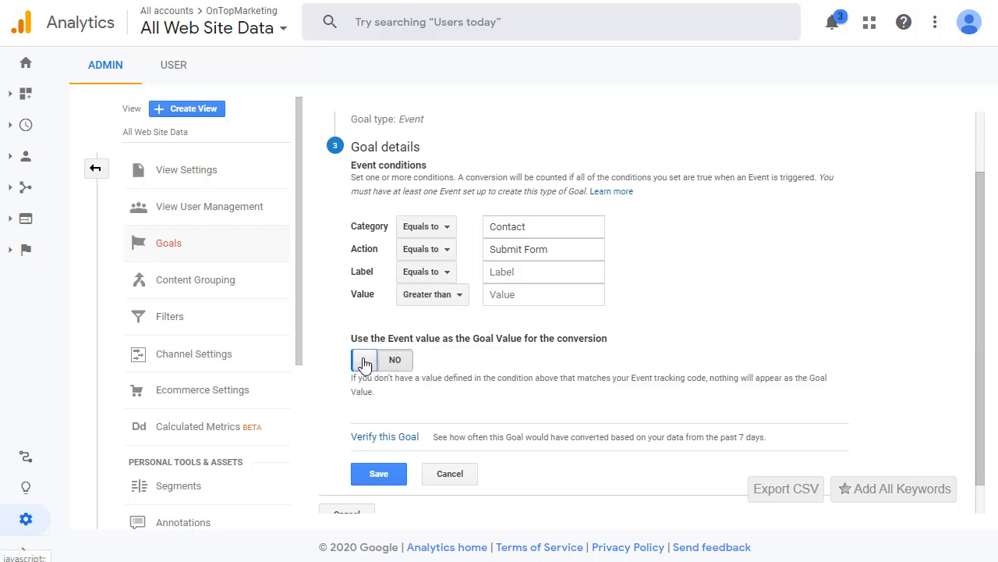
{"action": "left_click", "coordinate": [381, 360]}
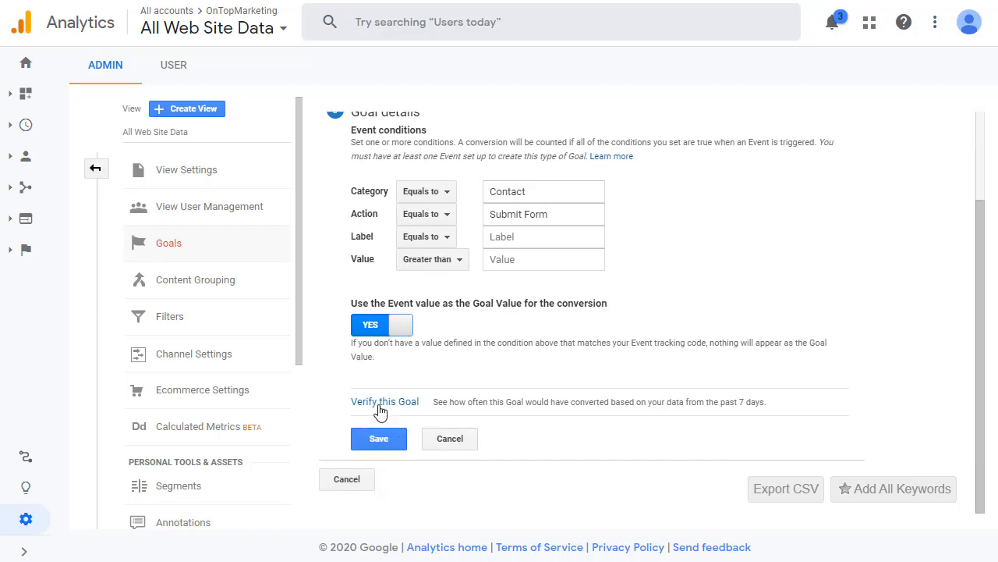
{"action": "left_click", "coordinate": [384, 401]}
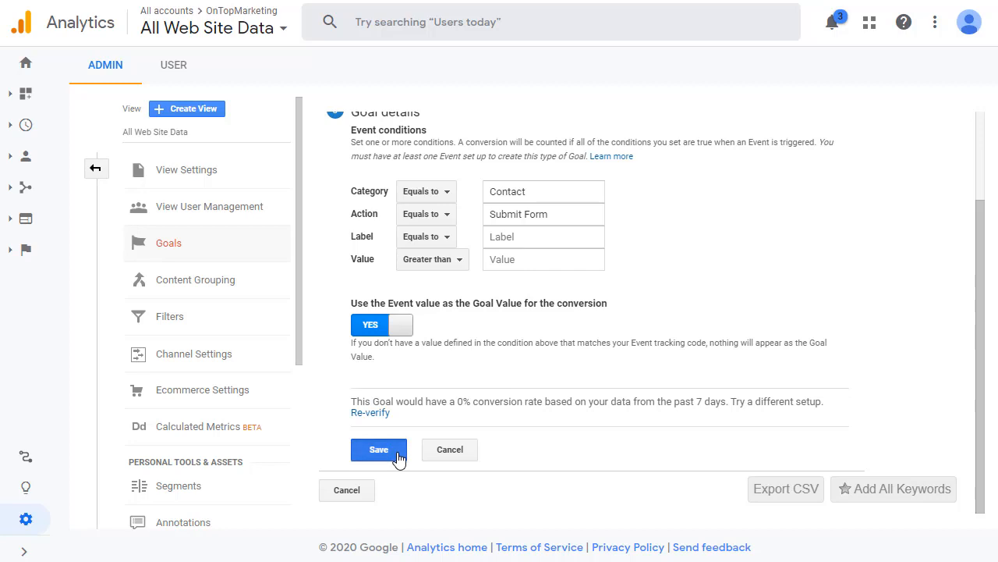
{"action": "left_click", "coordinate": [379, 448]}
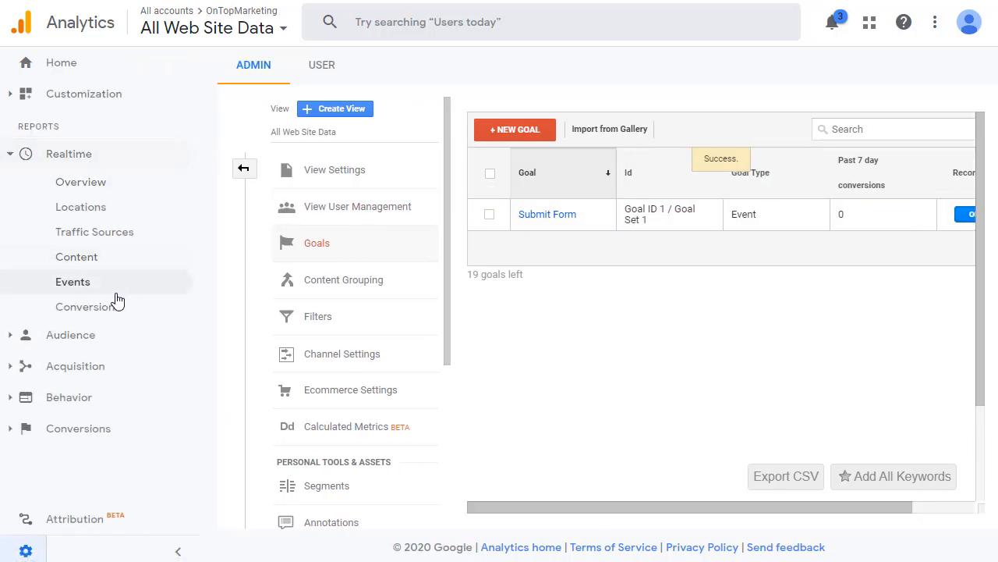
Switch between Realtime Conversions and Events, ending on Conversions listing the Submit Form goal.
{"action": "left_click", "coordinate": [88, 306]}
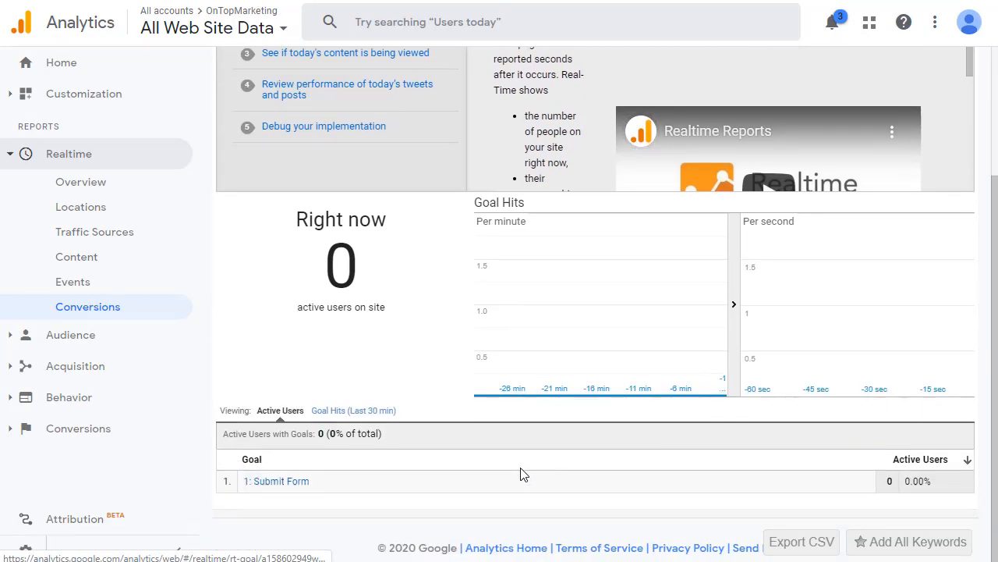
{"action": "left_click", "coordinate": [73, 282]}
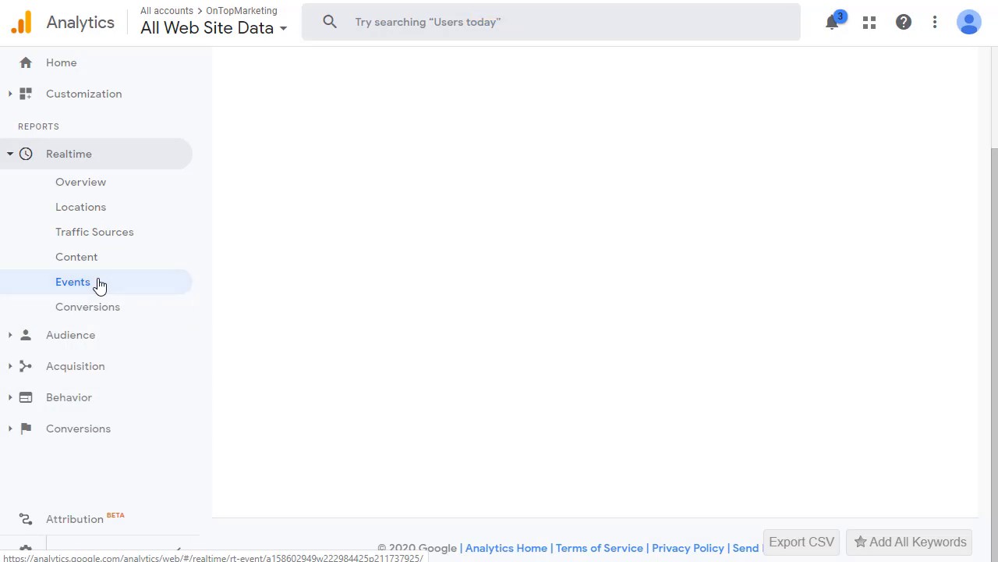
{"action": "left_click", "coordinate": [72, 282]}
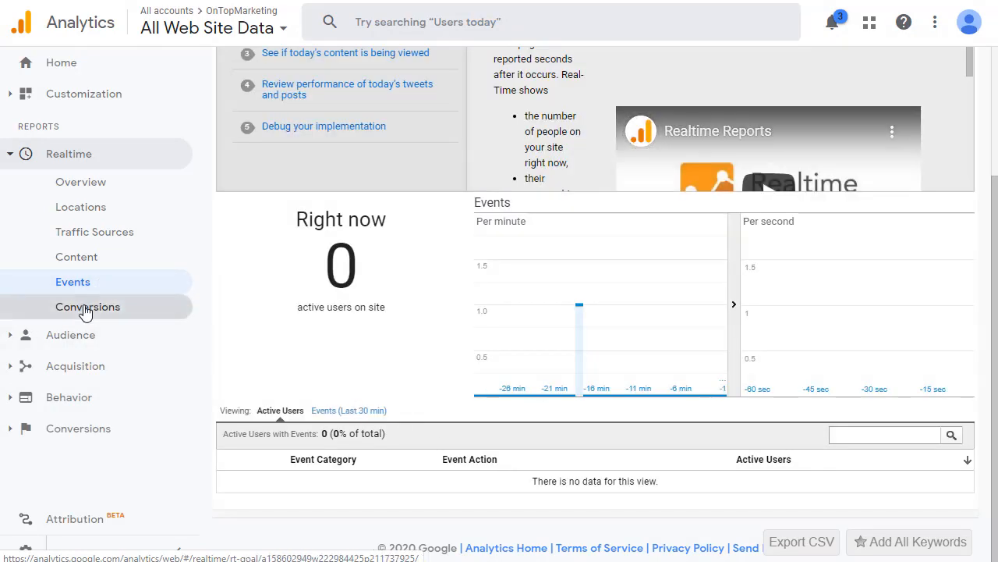
{"action": "left_click", "coordinate": [87, 306]}
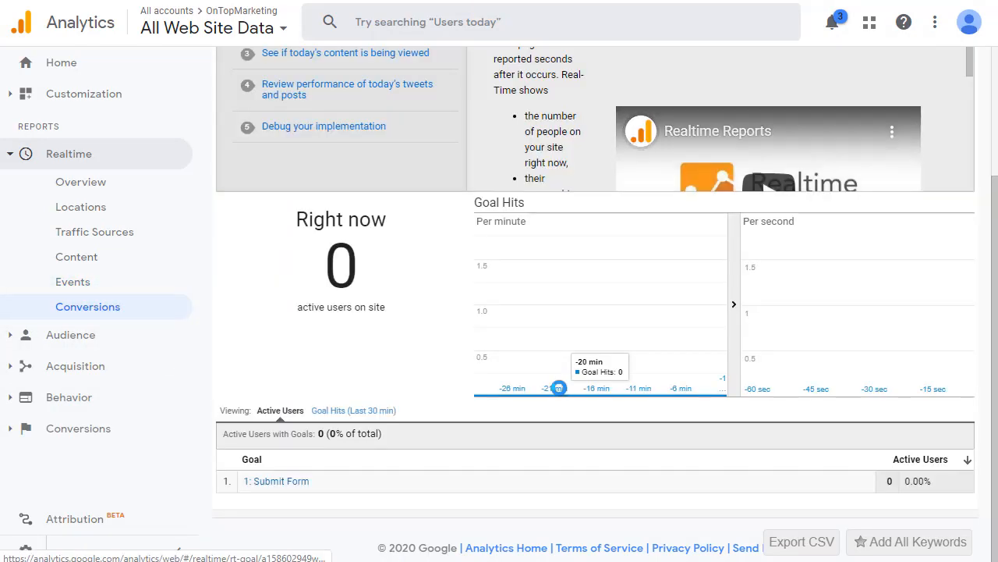
{"action": "mouse_move", "coordinate": [569, 429]}
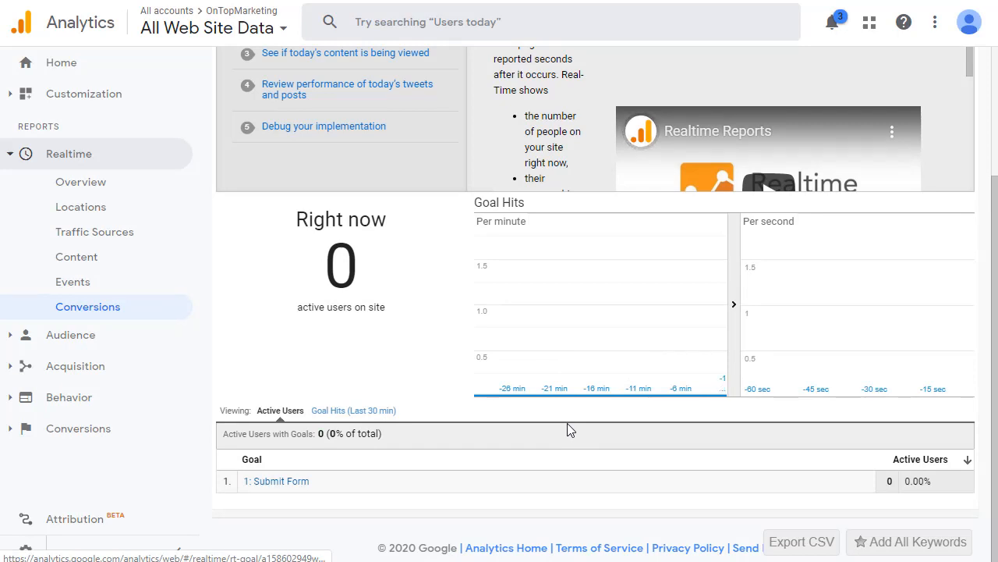
{"action": "mouse_move", "coordinate": [294, 1]}
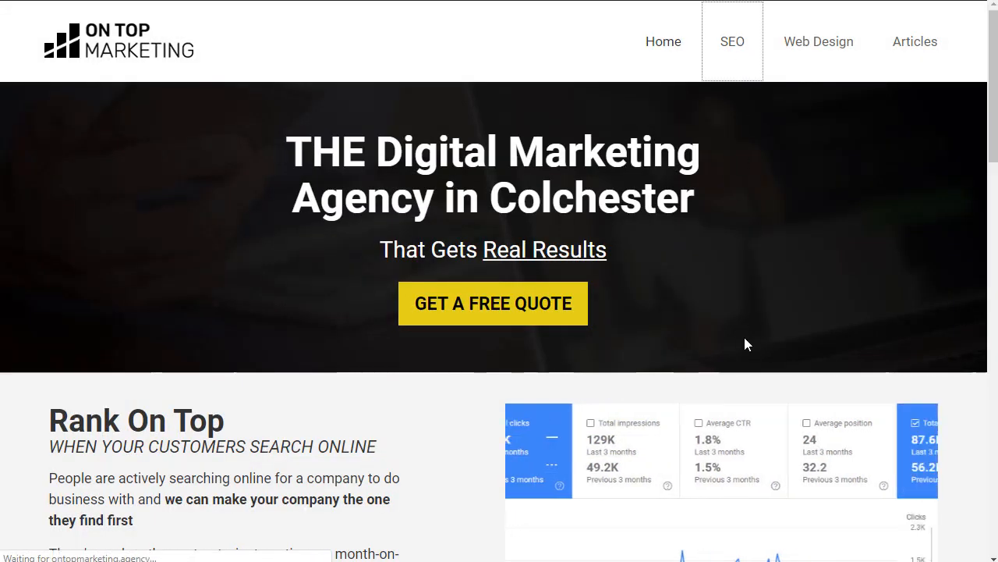
Fill the SEO page quote form with test details, phone 00000000, and send the quote request.
{"action": "left_click", "coordinate": [732, 42]}
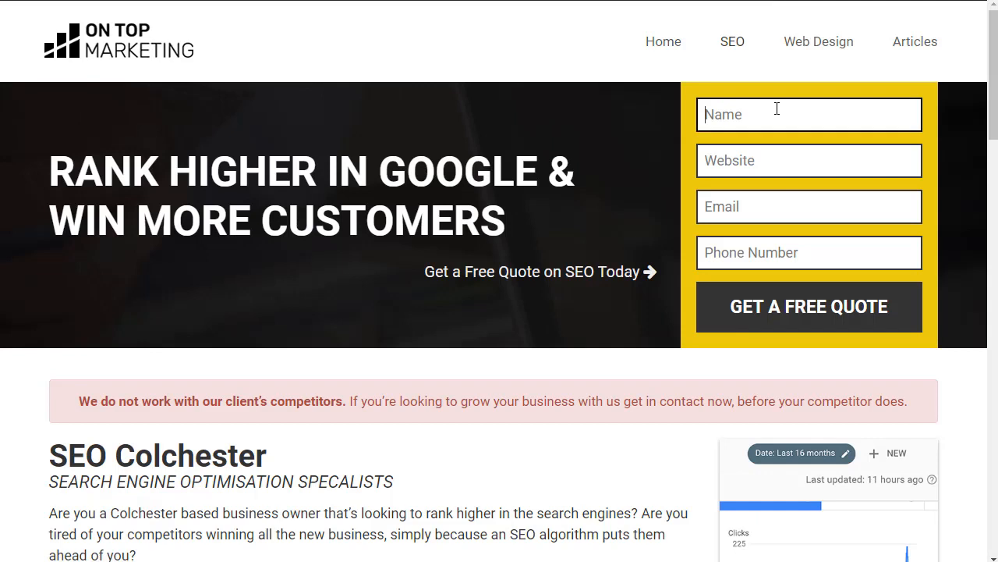
{"action": "type", "text": "00000000"}
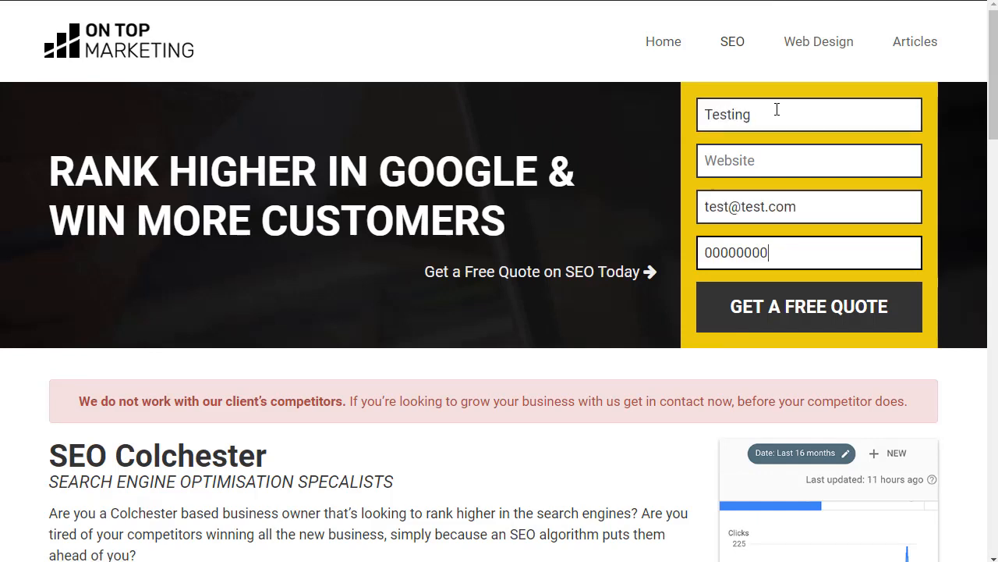
{"action": "left_click", "coordinate": [808, 305]}
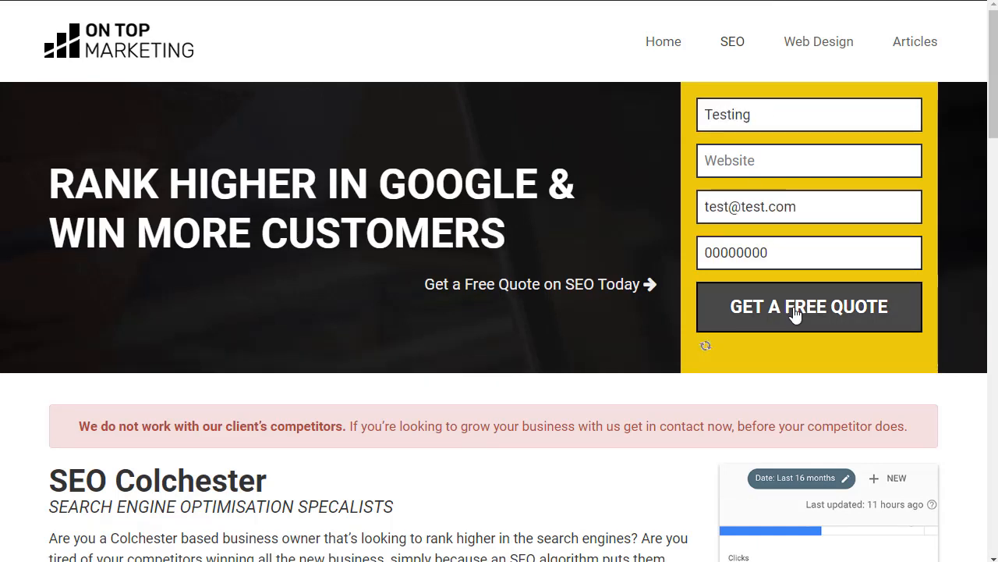
{"action": "left_click", "coordinate": [808, 306]}
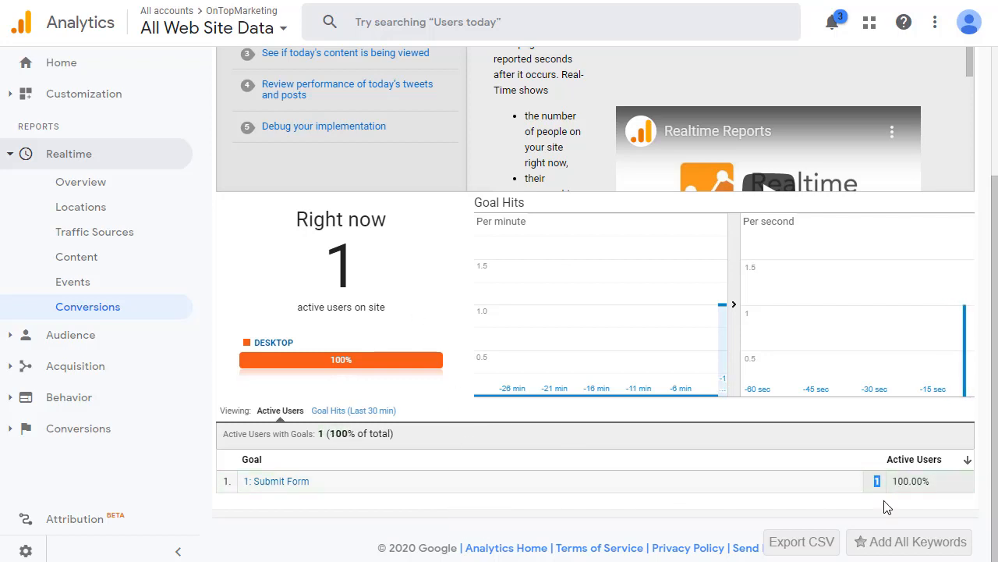
{"action": "mouse_move", "coordinate": [718, 309]}
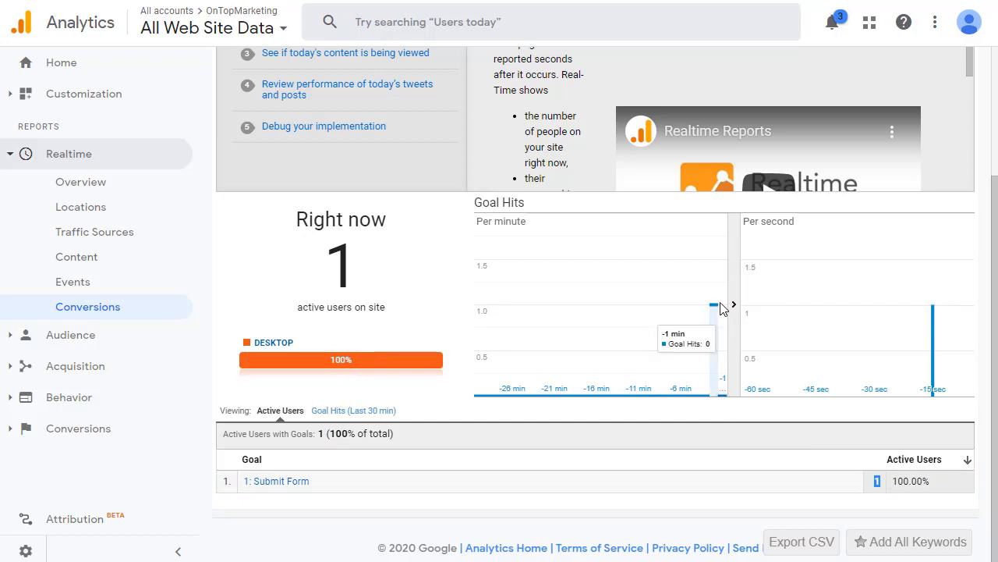
{"action": "mouse_move", "coordinate": [840, 382]}
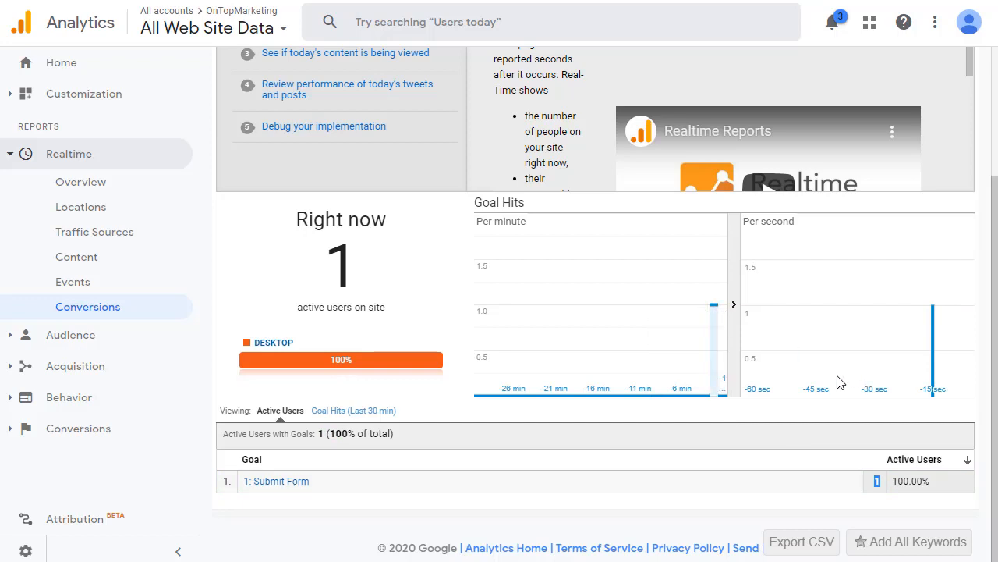
{"action": "mouse_move", "coordinate": [660, 446]}
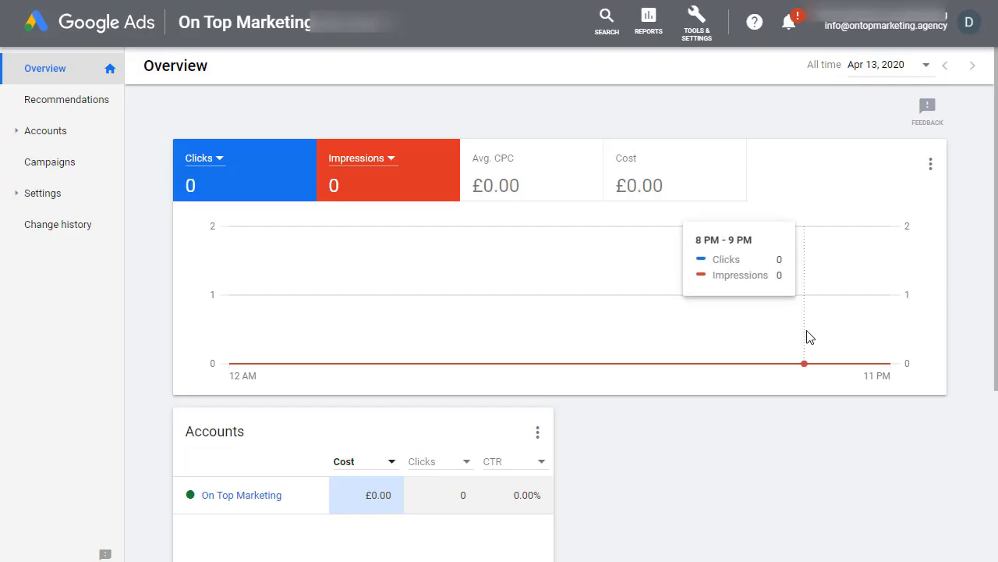
{"action": "mouse_move", "coordinate": [749, 47]}
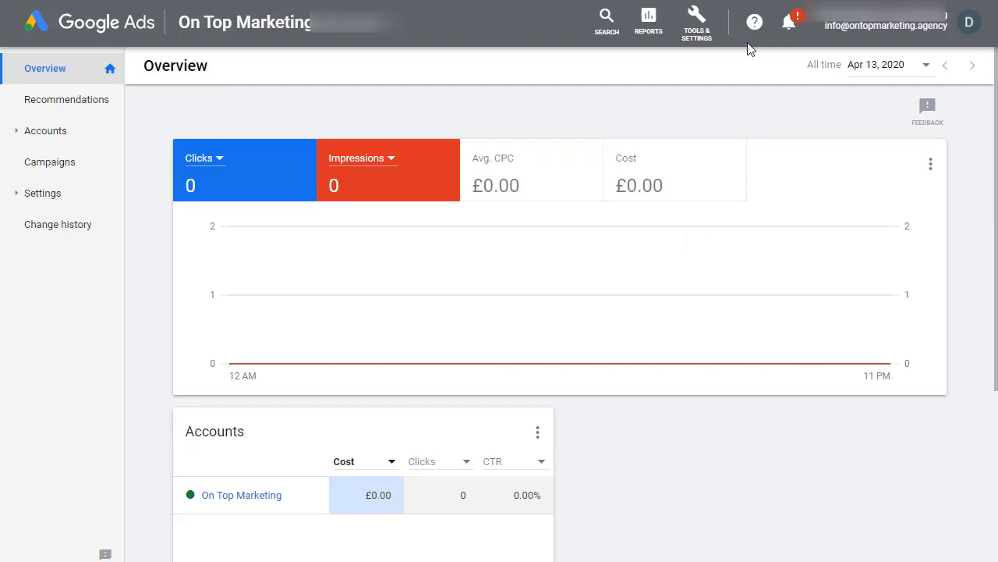
Start a new conversion action from Tools & Settings > Measurement > Conversions.
{"action": "left_click", "coordinate": [695, 19]}
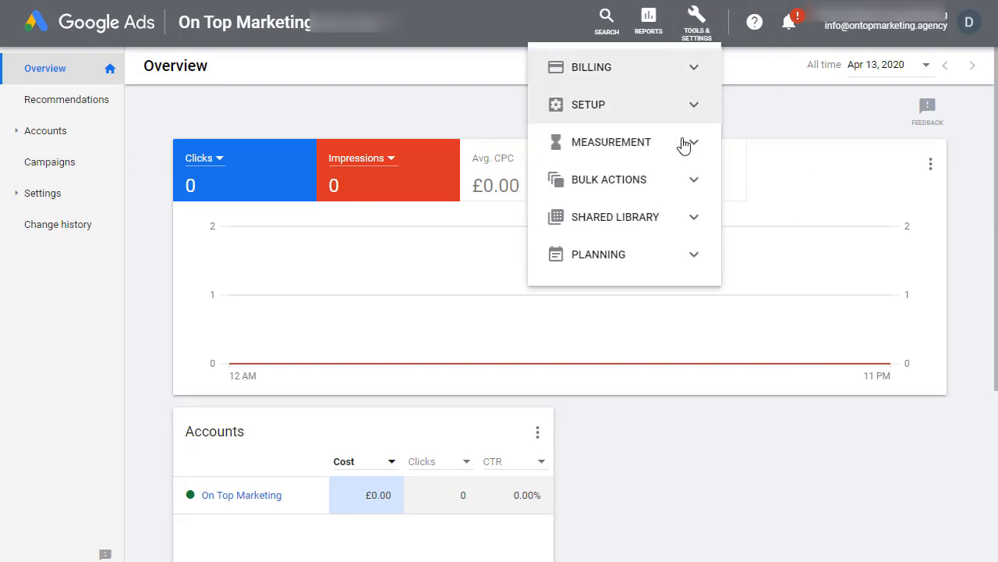
{"action": "left_click", "coordinate": [611, 142]}
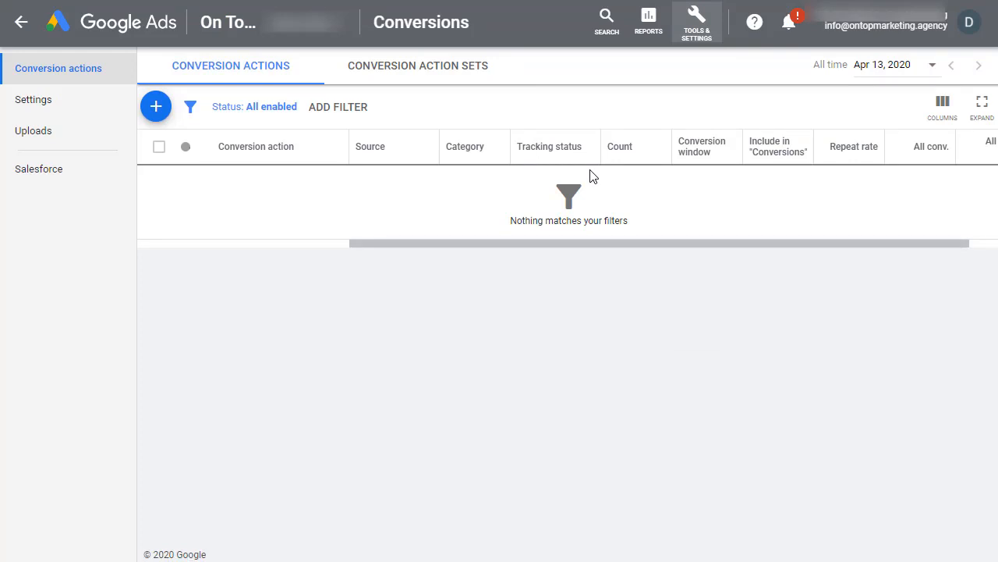
{"action": "left_click", "coordinate": [155, 106]}
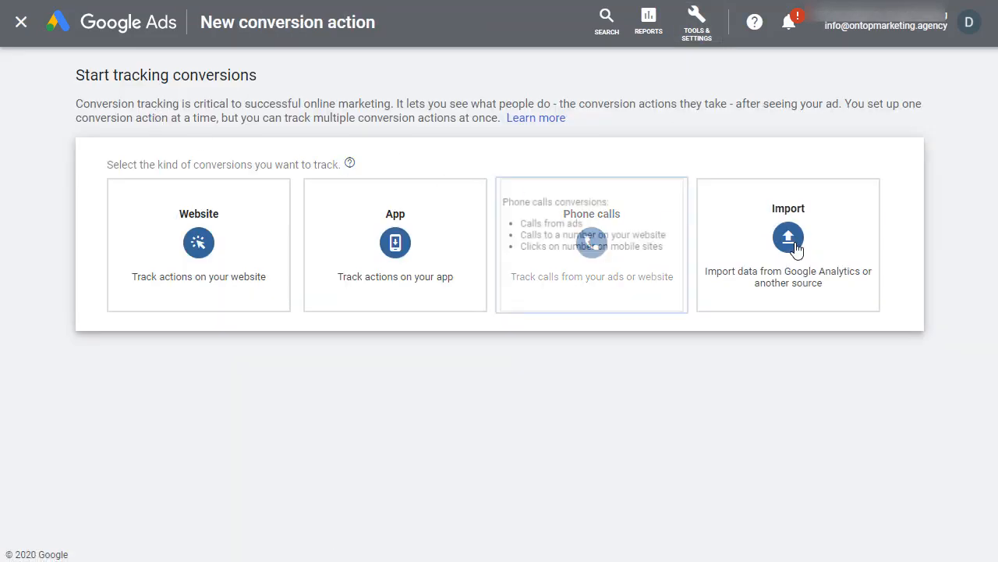
Import the 'Submit Form' goal from Google Analytics as a conversion action and finish.
{"action": "left_click", "coordinate": [787, 243]}
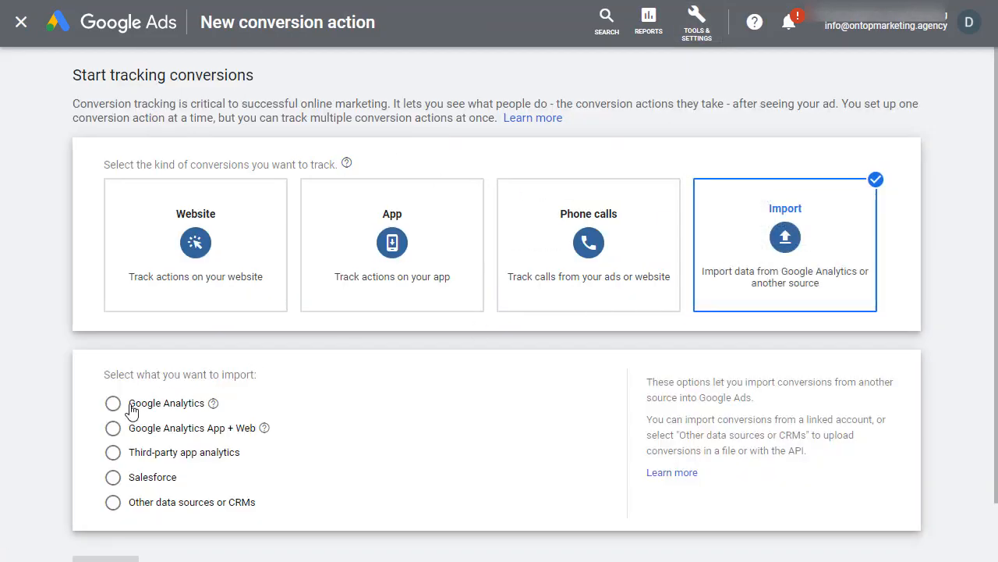
{"action": "left_click", "coordinate": [113, 402]}
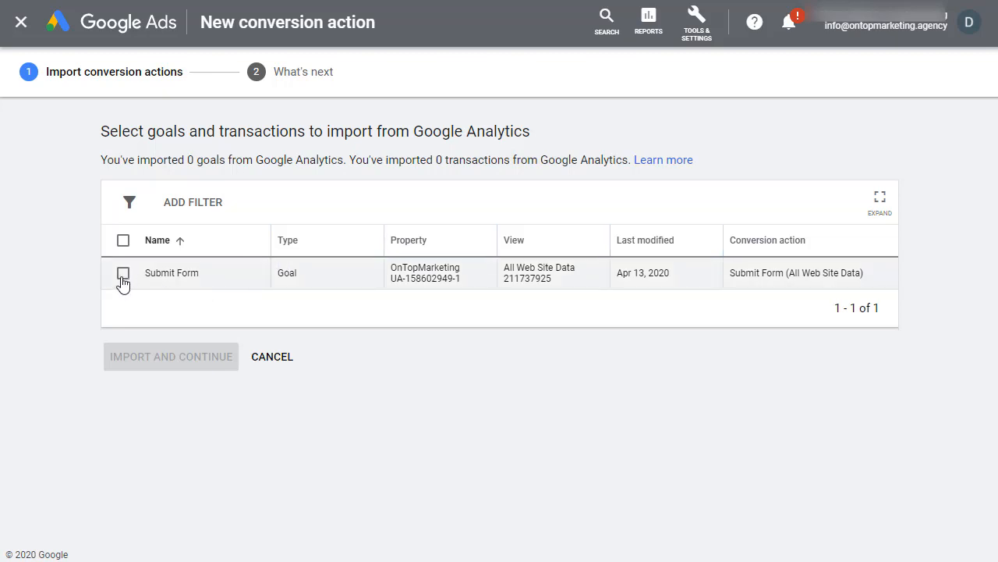
{"action": "left_click", "coordinate": [123, 273]}
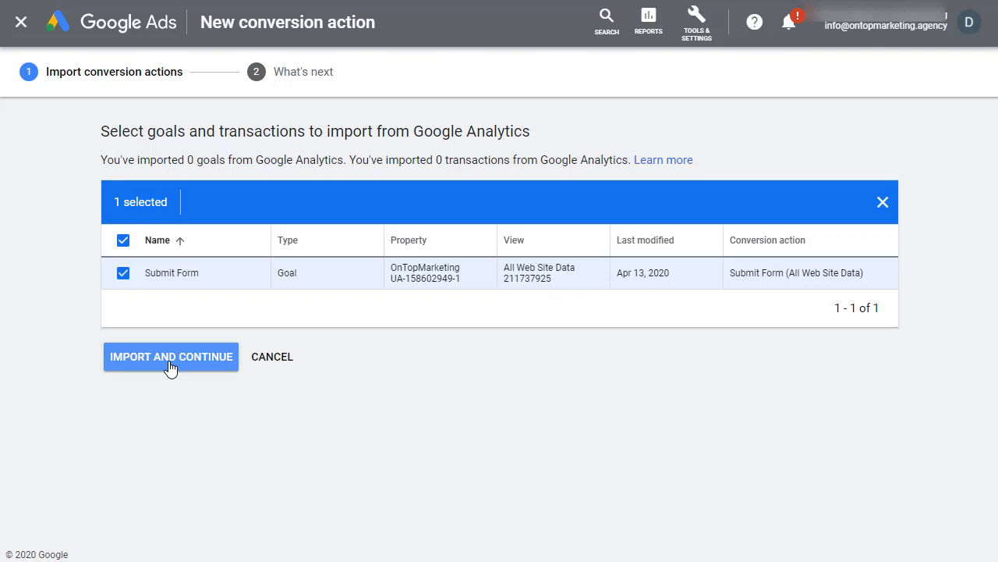
{"action": "left_click", "coordinate": [170, 356]}
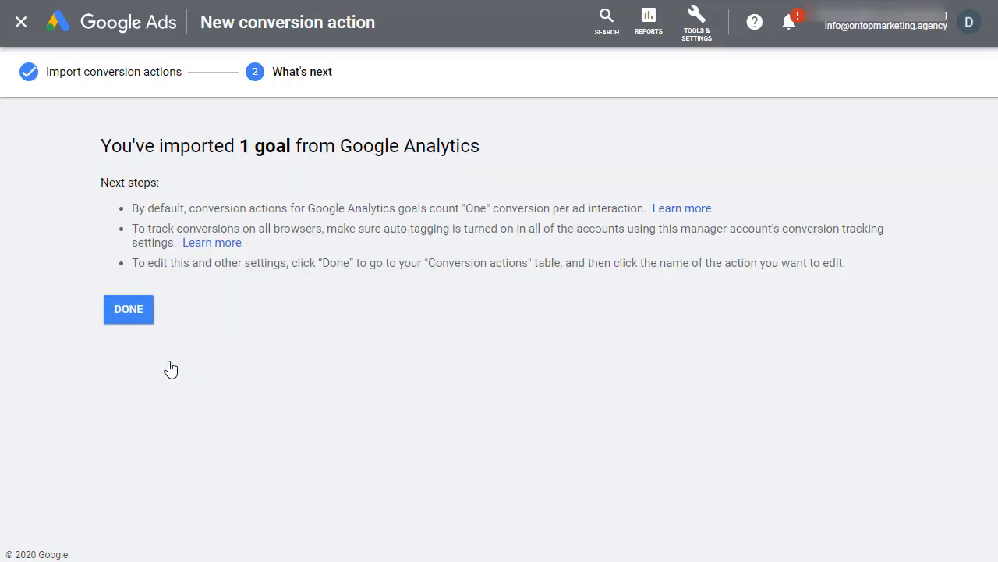
{"action": "mouse_move", "coordinate": [160, 346]}
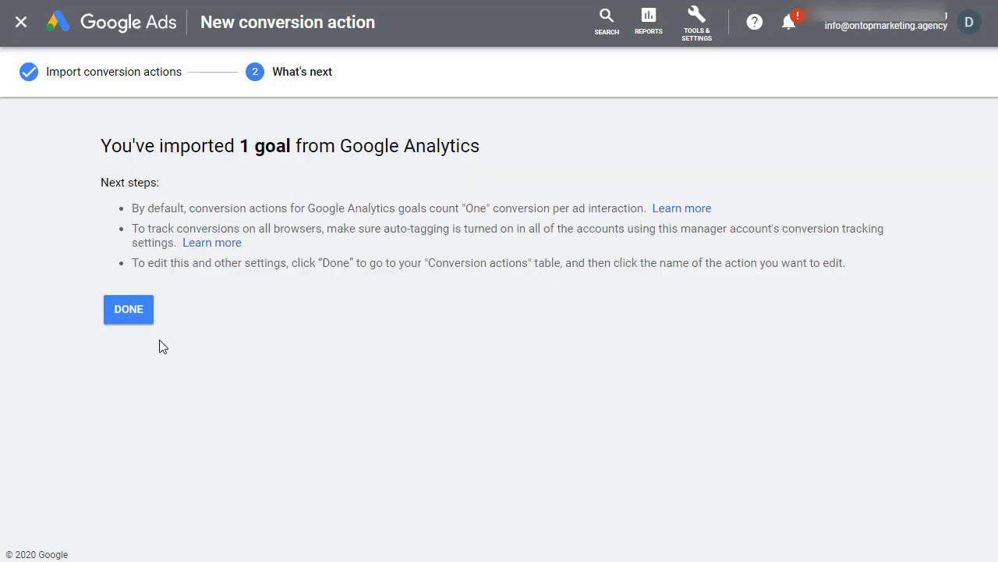
{"action": "left_click", "coordinate": [128, 309]}
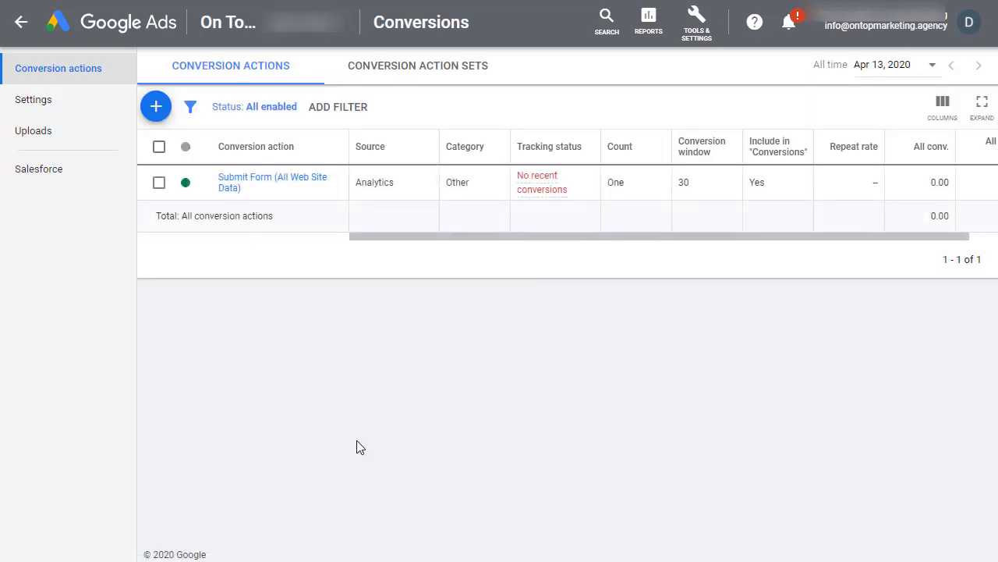